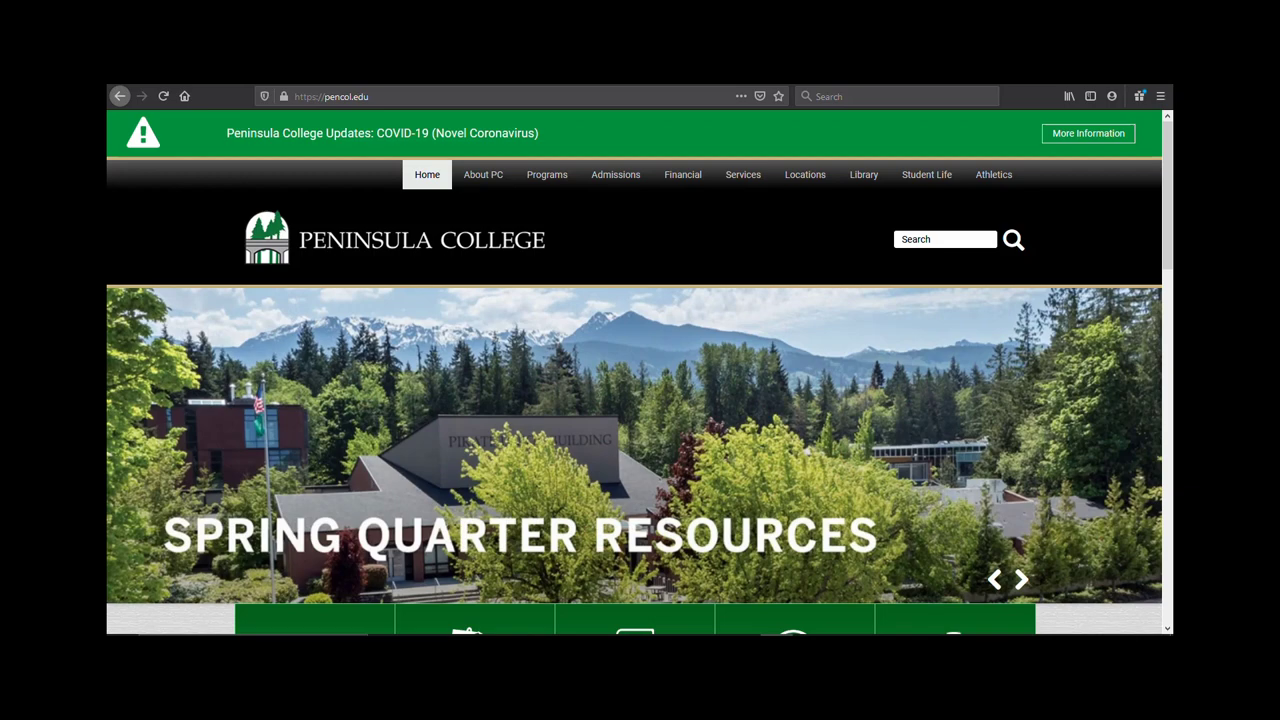
# Step: Navigate from the Peninsula College homepage to the Library Home page via the Library menu
pyautogui.click(1020, 580)
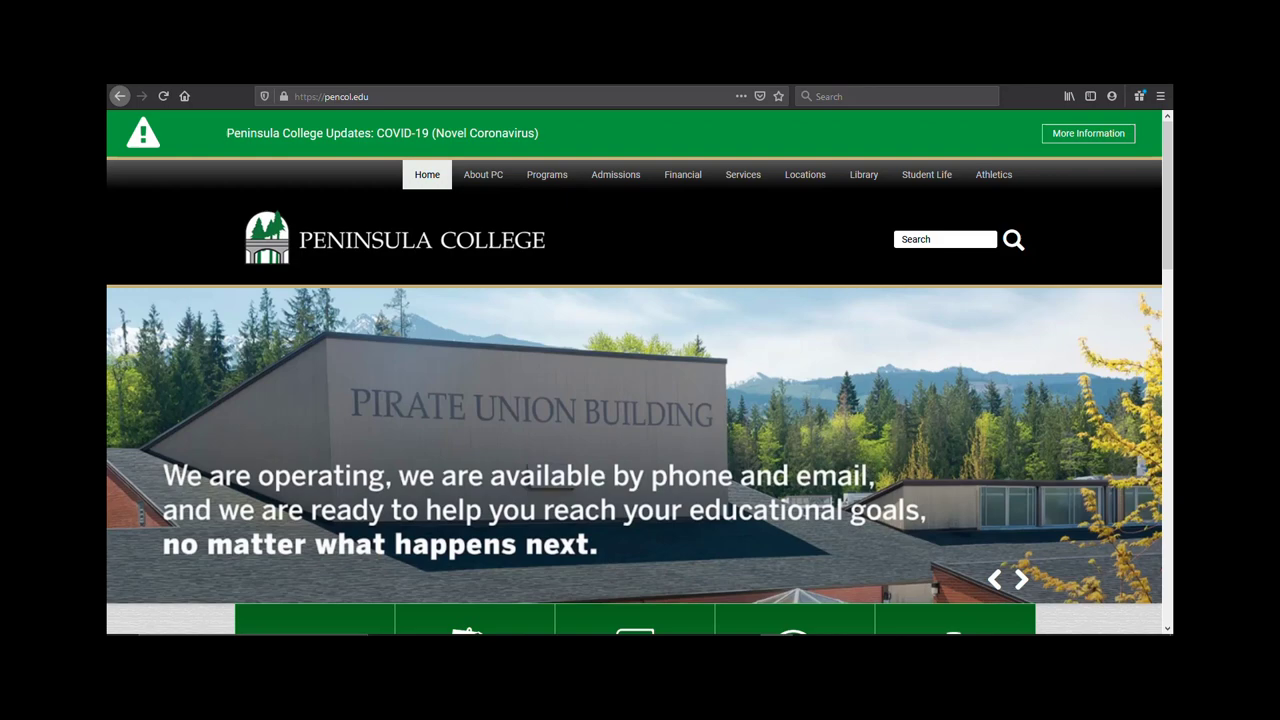
pyautogui.click(1020, 580)
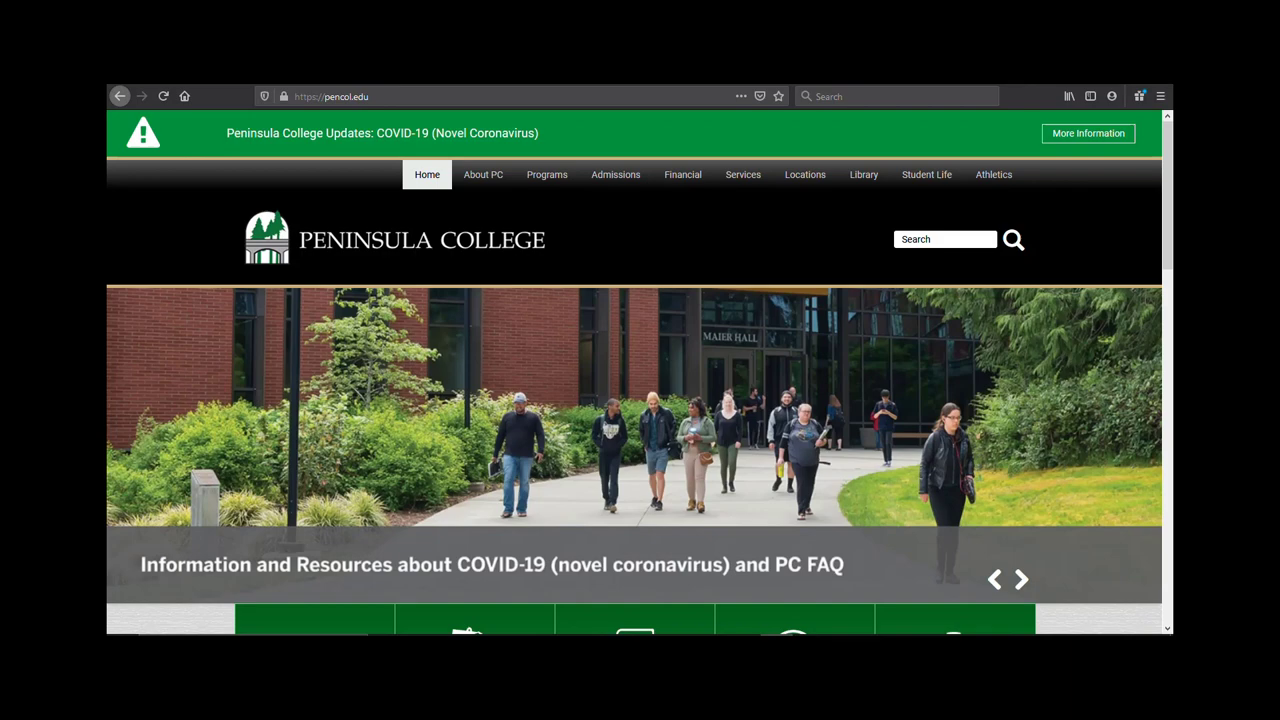
pyautogui.moveTo(864, 174)
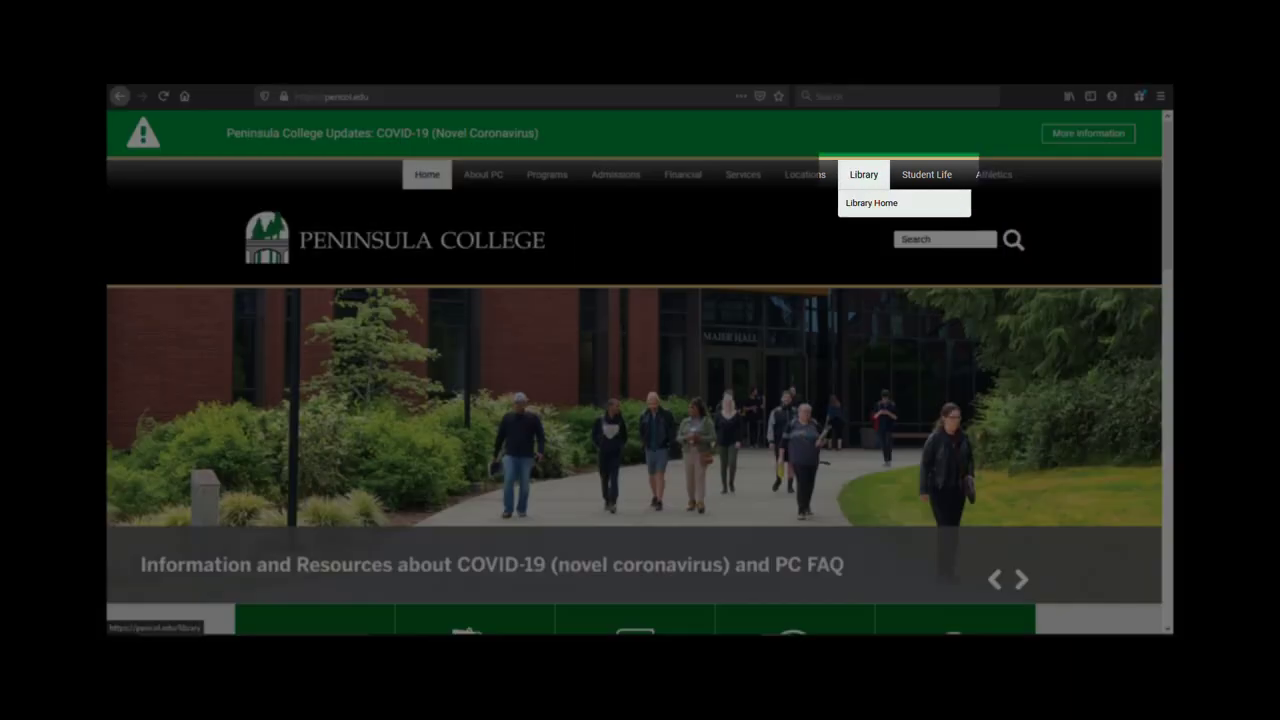
pyautogui.click(872, 202)
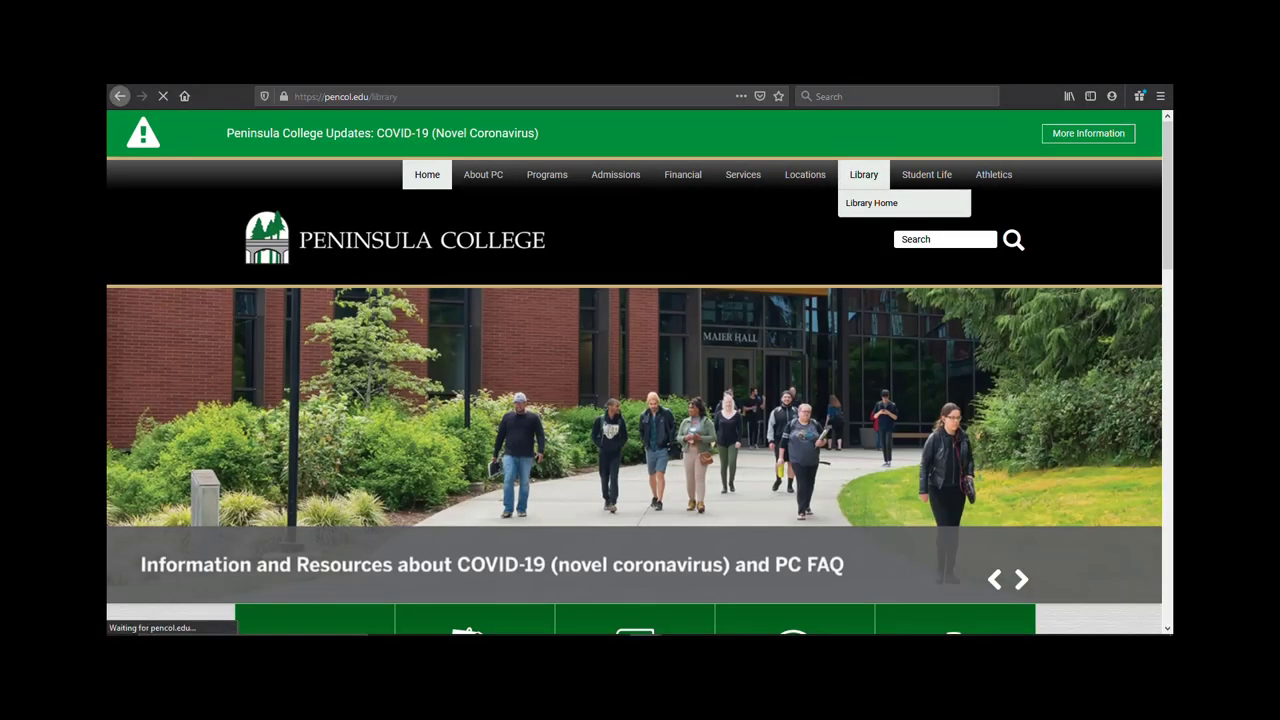
pyautogui.click(872, 202)
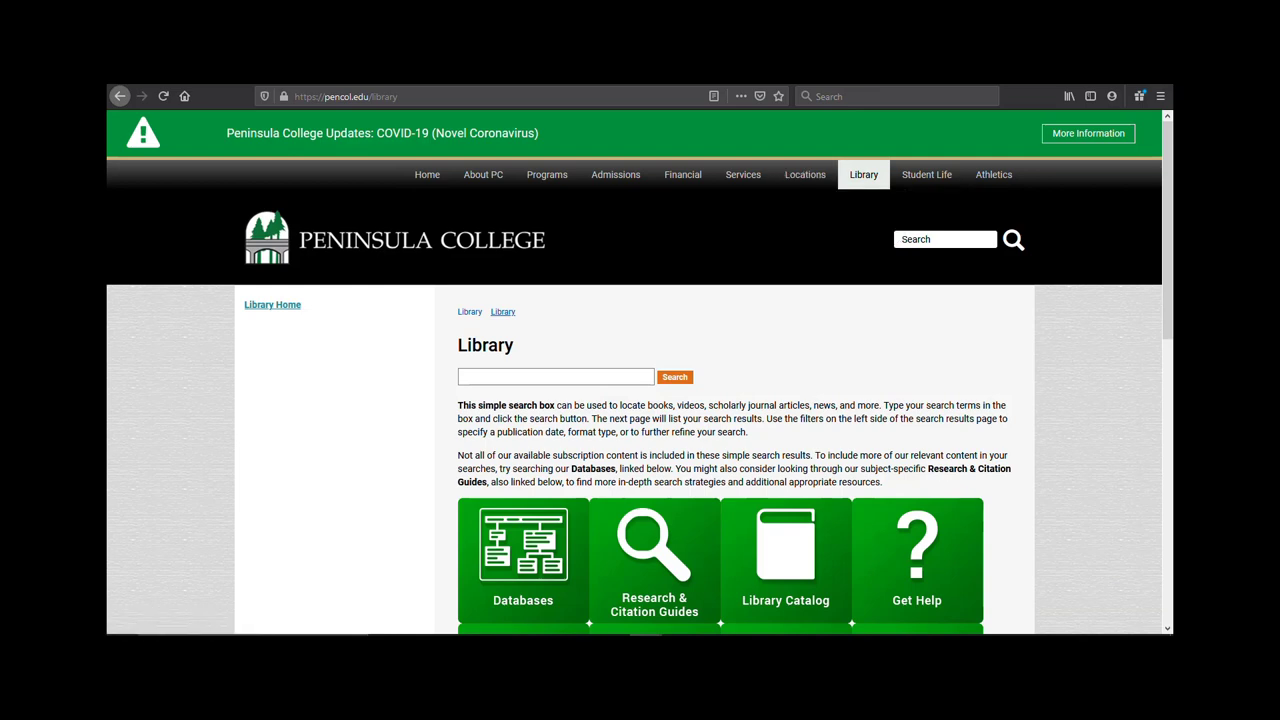
# Step: Open the Writing and Tutoring Services guide from the Library page tiles
pyautogui.scroll(-3)
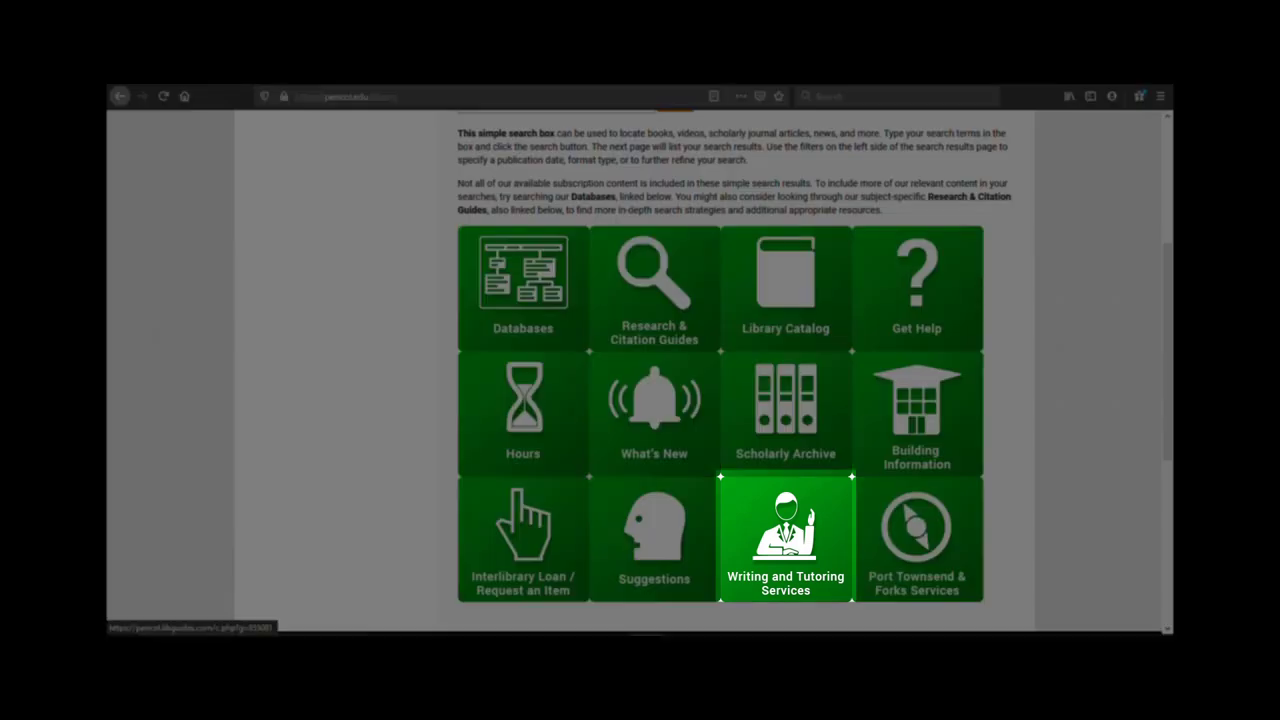
pyautogui.moveTo(784, 530)
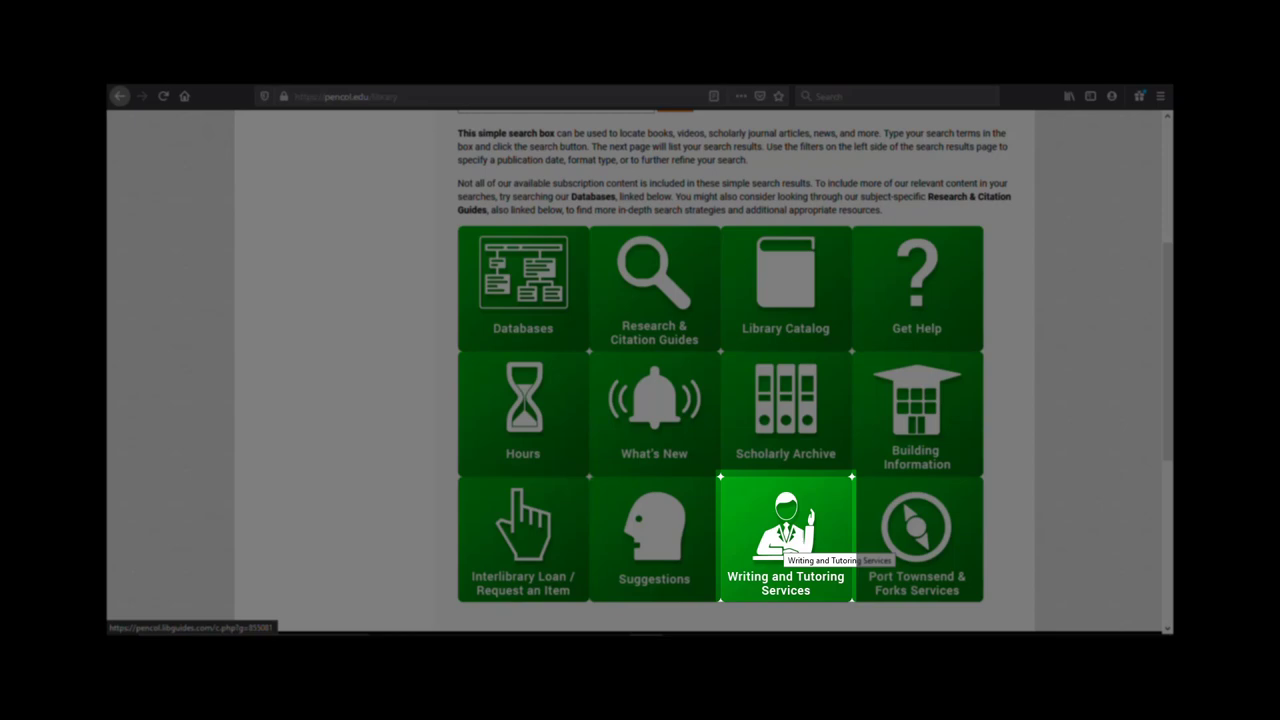
pyautogui.click(784, 536)
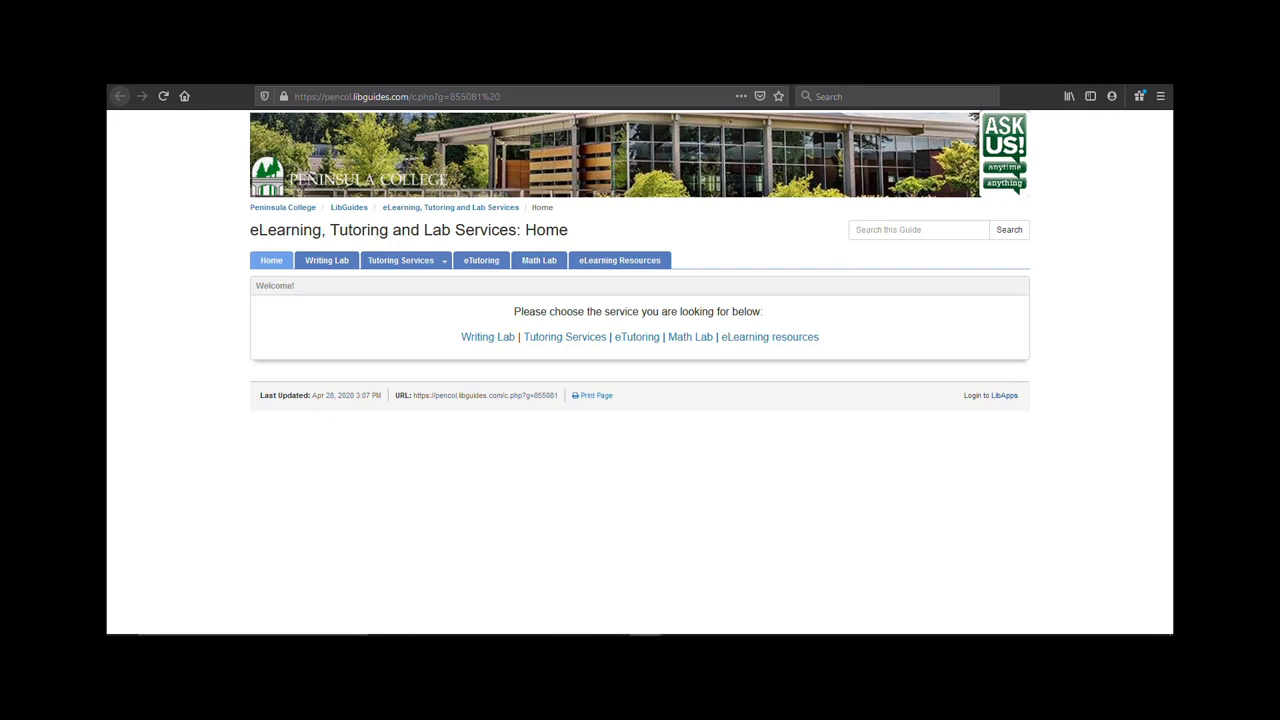
# Step: Switch to the Writing Lab page of the eLearning, Tutoring and Lab Services guide
pyautogui.click(326, 260)
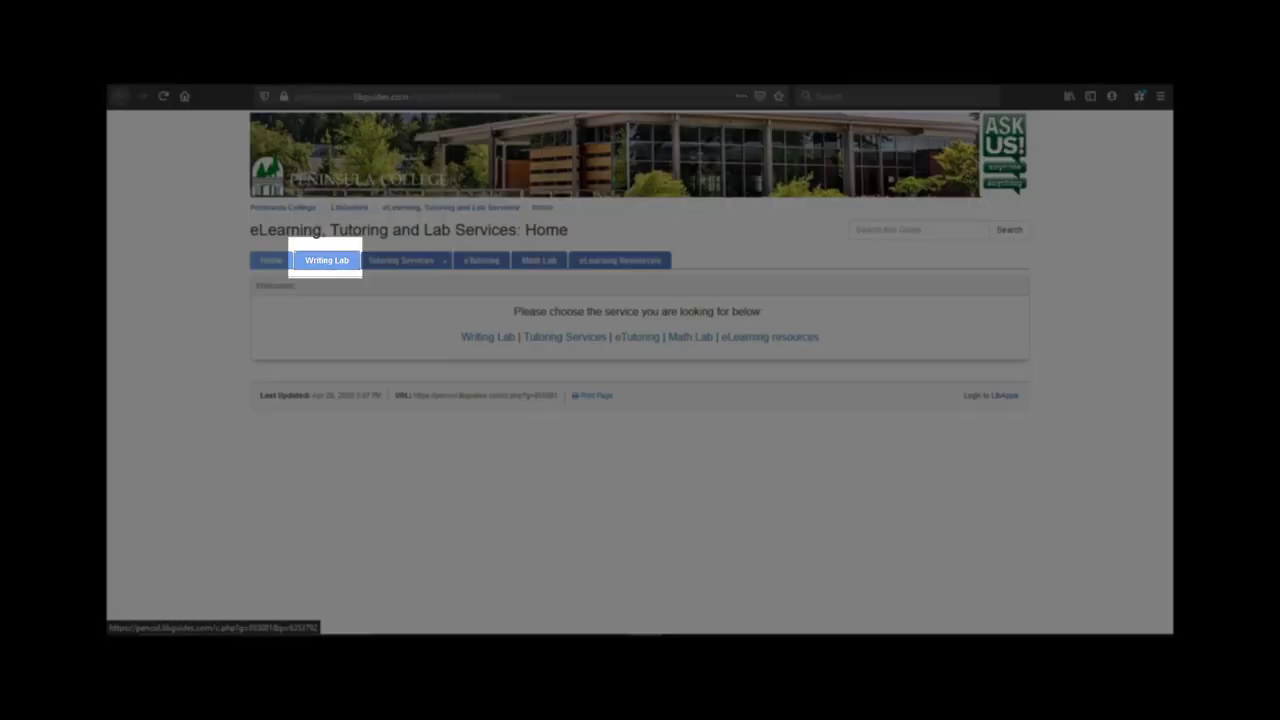
pyautogui.click(326, 260)
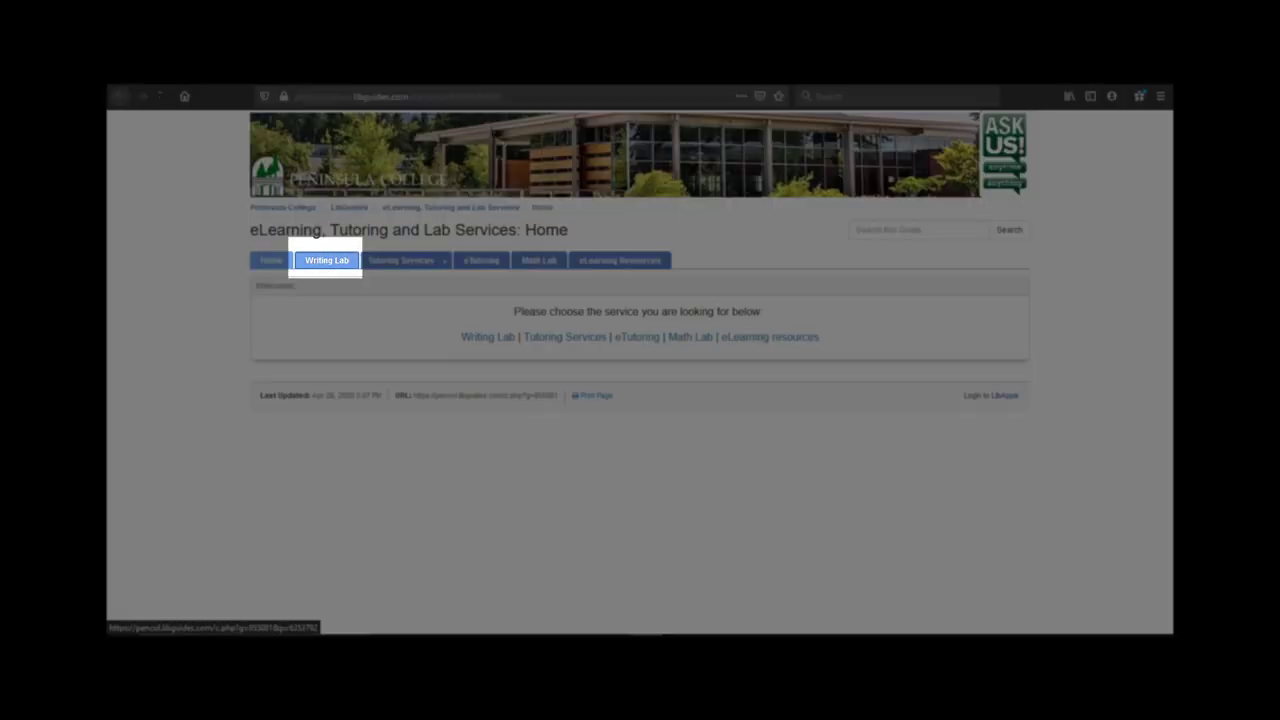
pyautogui.click(326, 260)
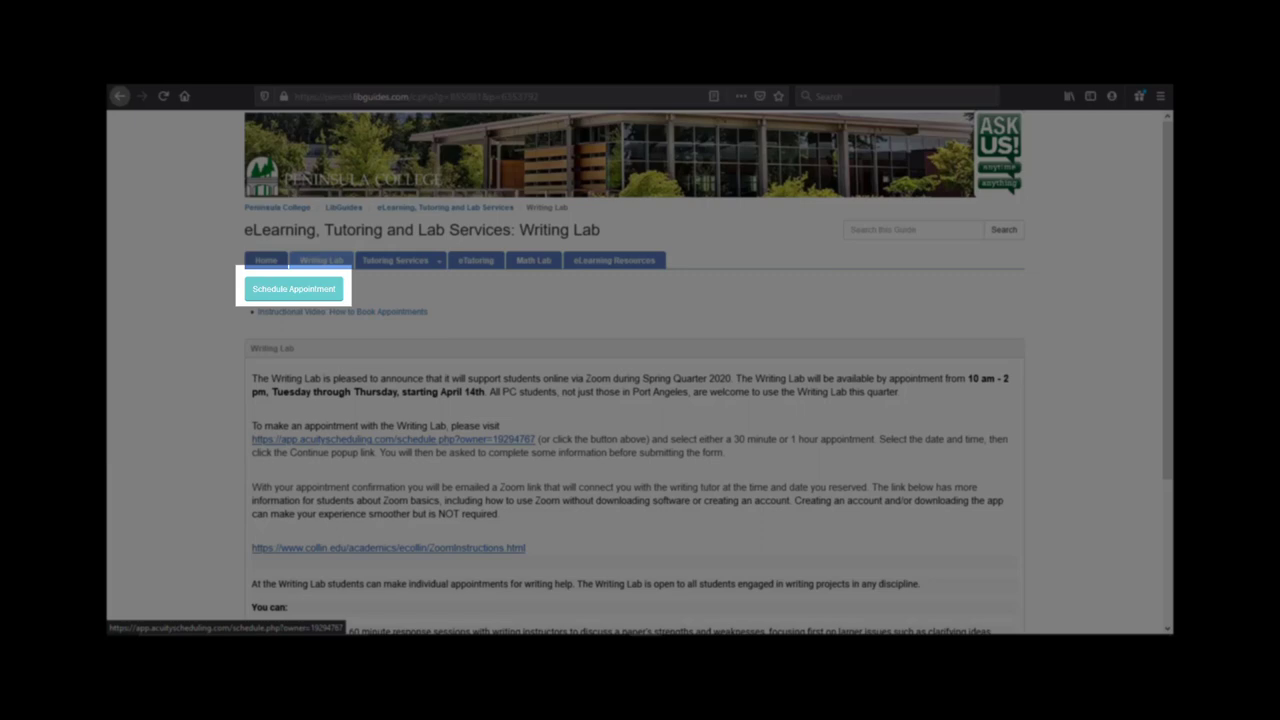
# Step: Start scheduling a Writing Lab appointment, reaching the 30-minute booking times
pyautogui.click(294, 288)
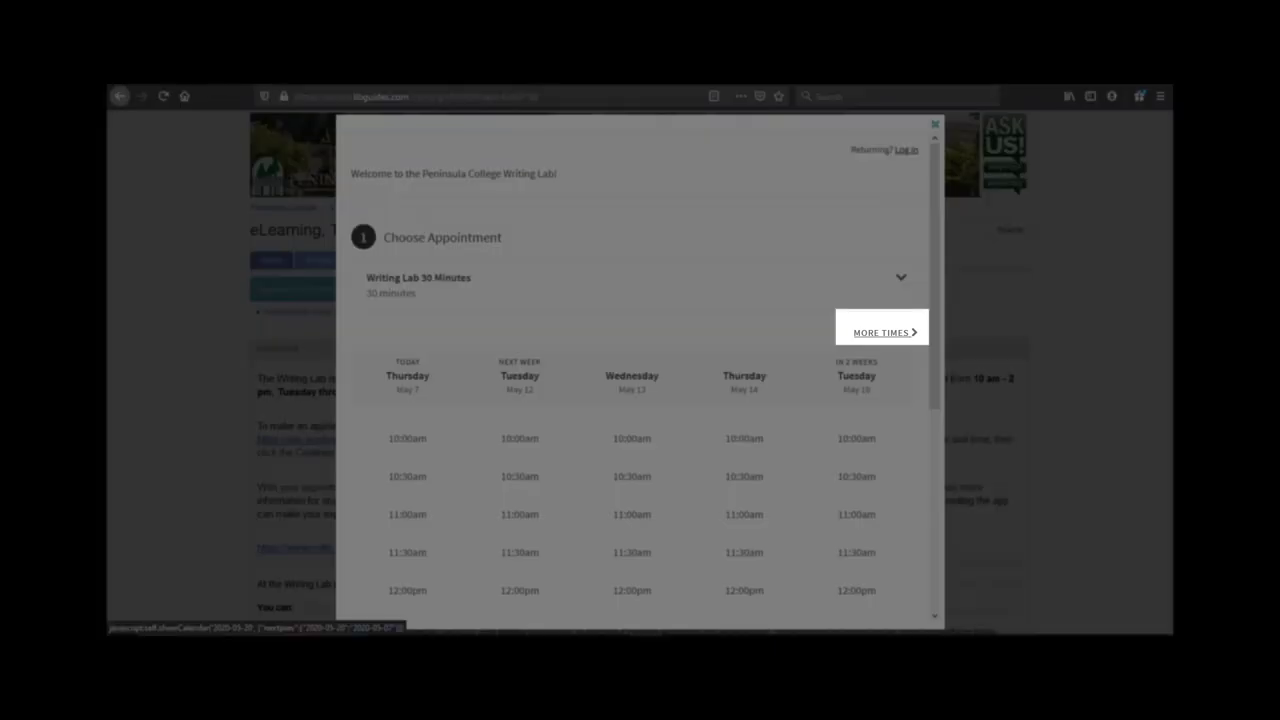
# Step: Choose the Tuesday, May 12, 11:00am Writing Lab slot and continue to the information form
pyautogui.click(880, 332)
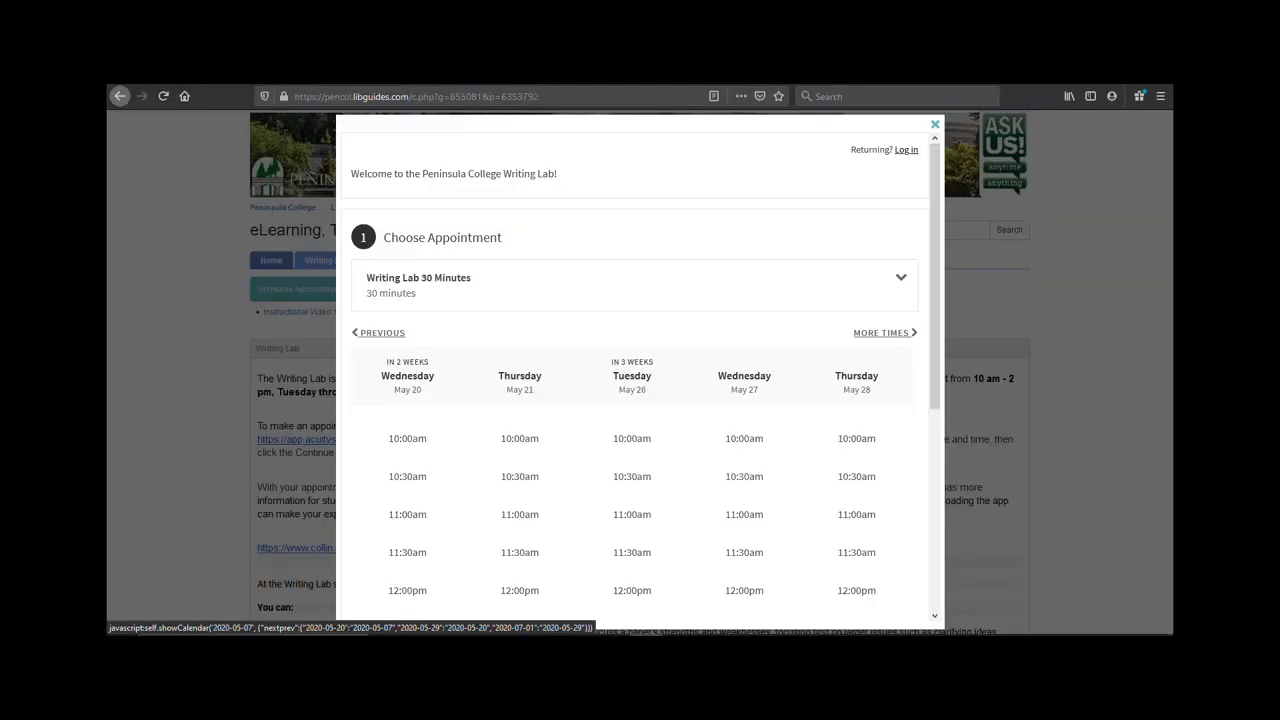
pyautogui.click(380, 332)
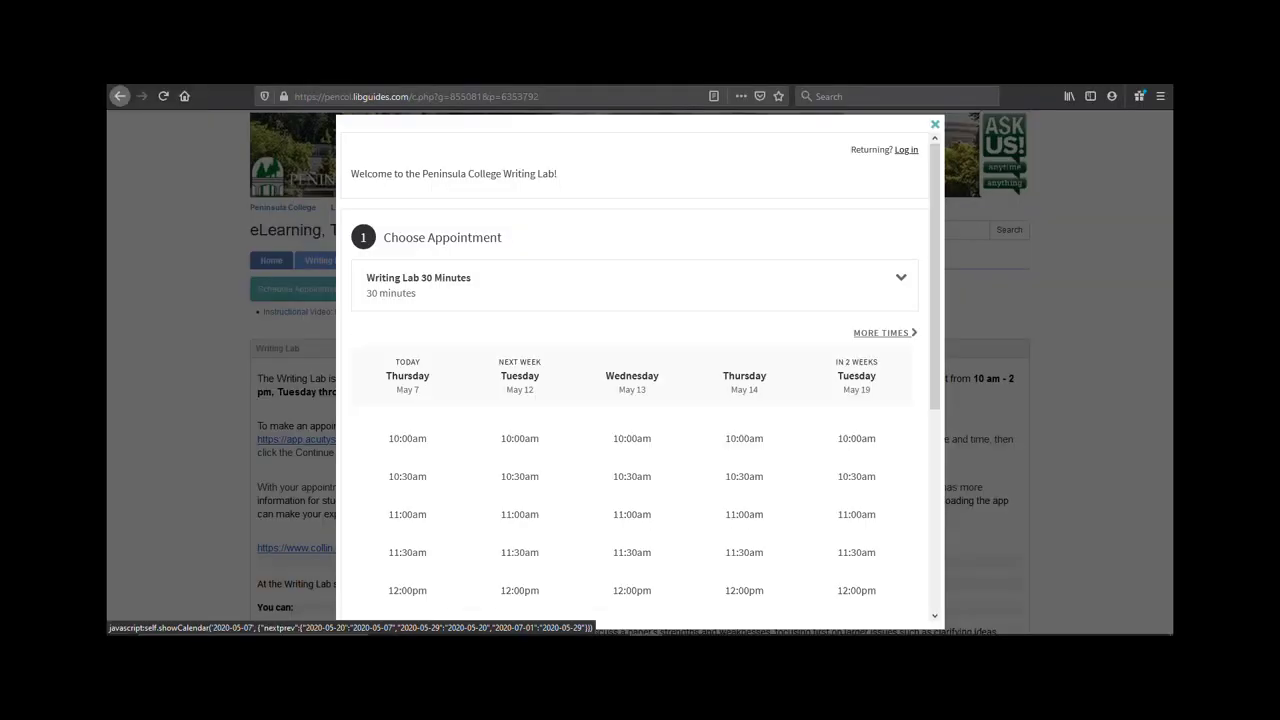
pyautogui.click(520, 514)
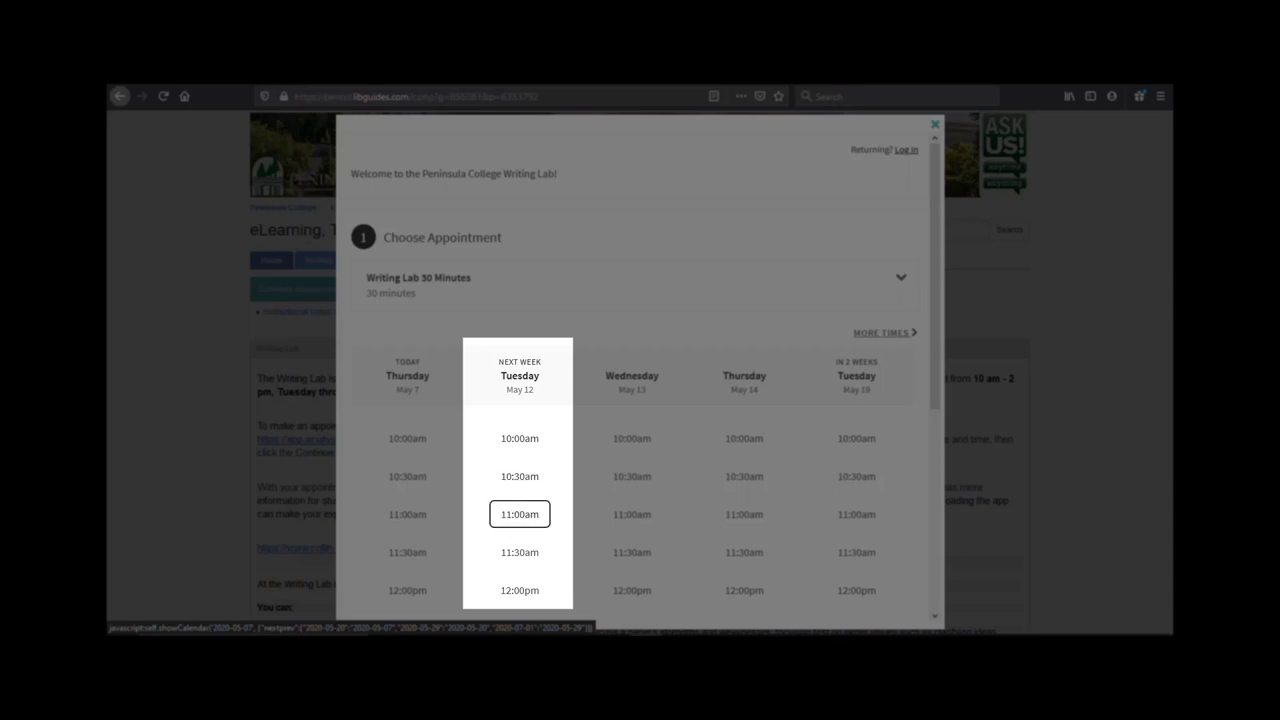
pyautogui.click(520, 514)
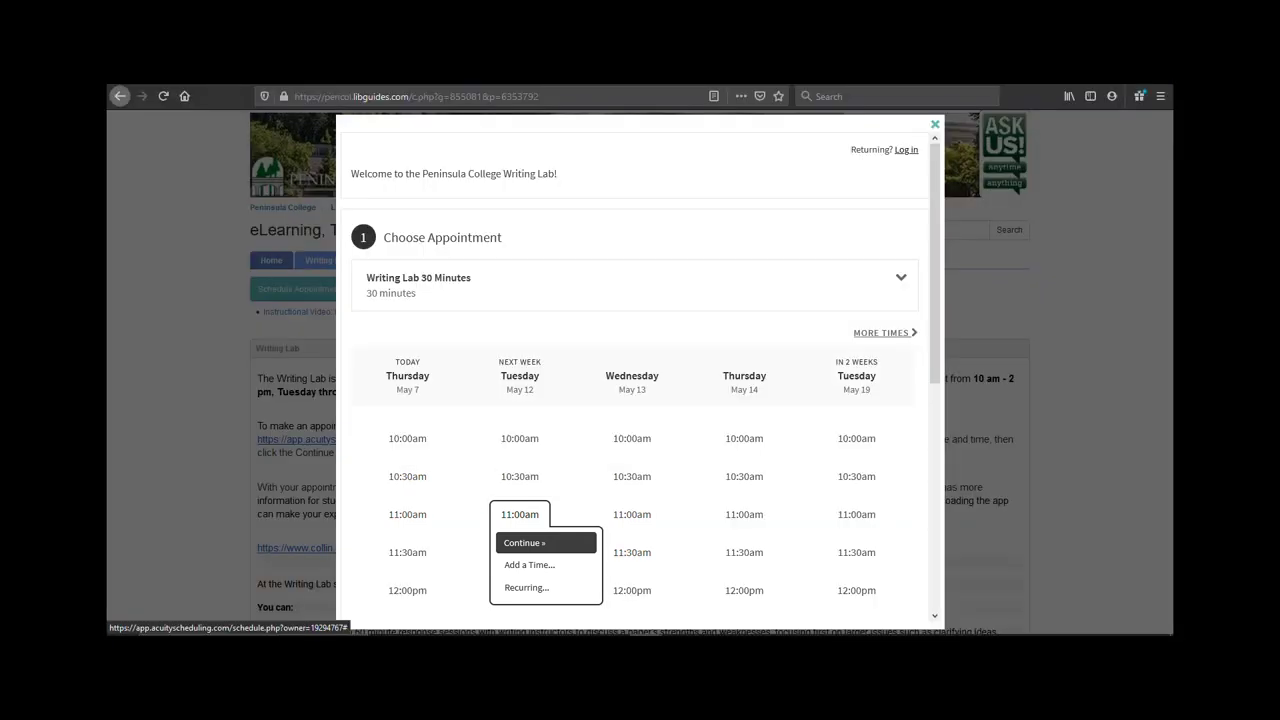
pyautogui.click(524, 542)
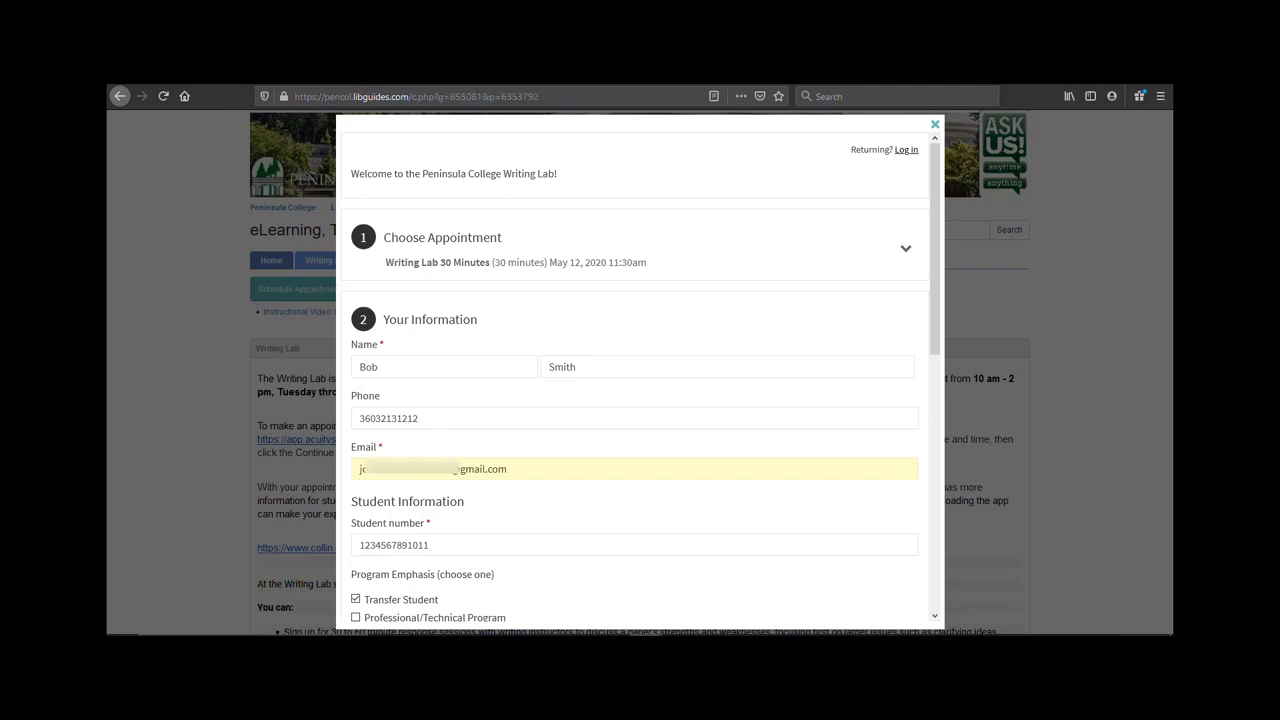
pyautogui.click(728, 366)
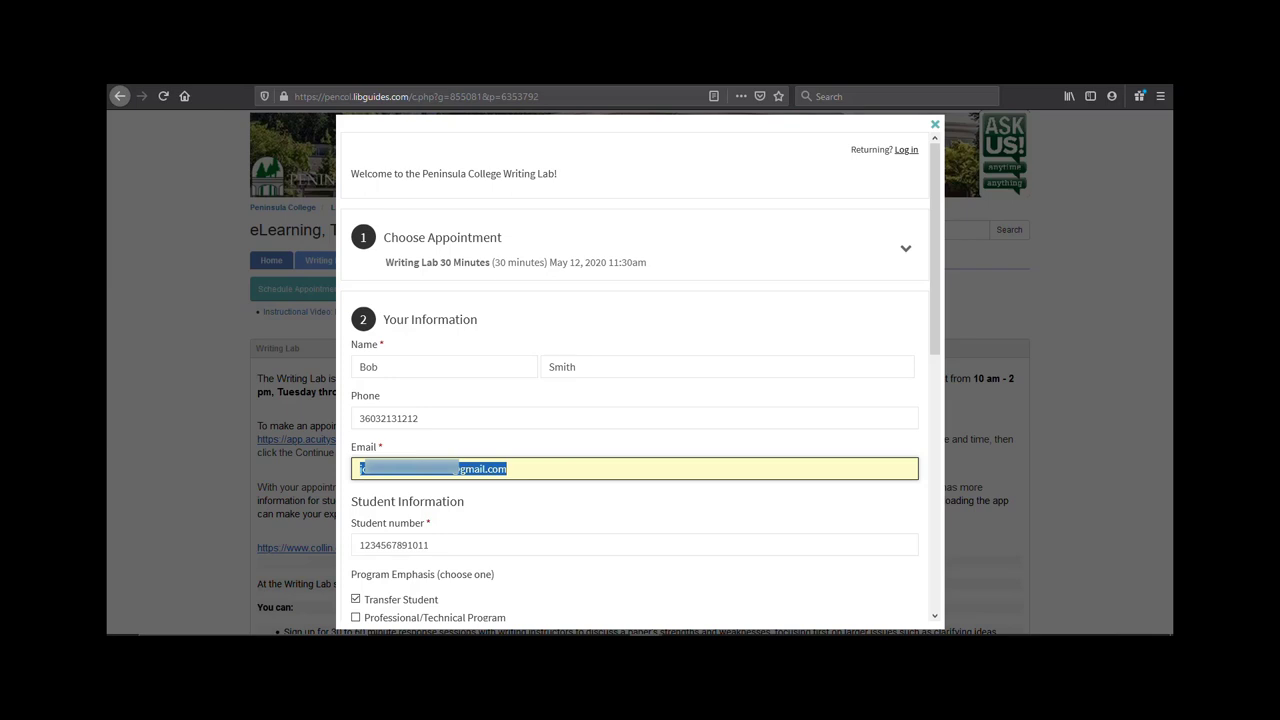
pyautogui.click(636, 544)
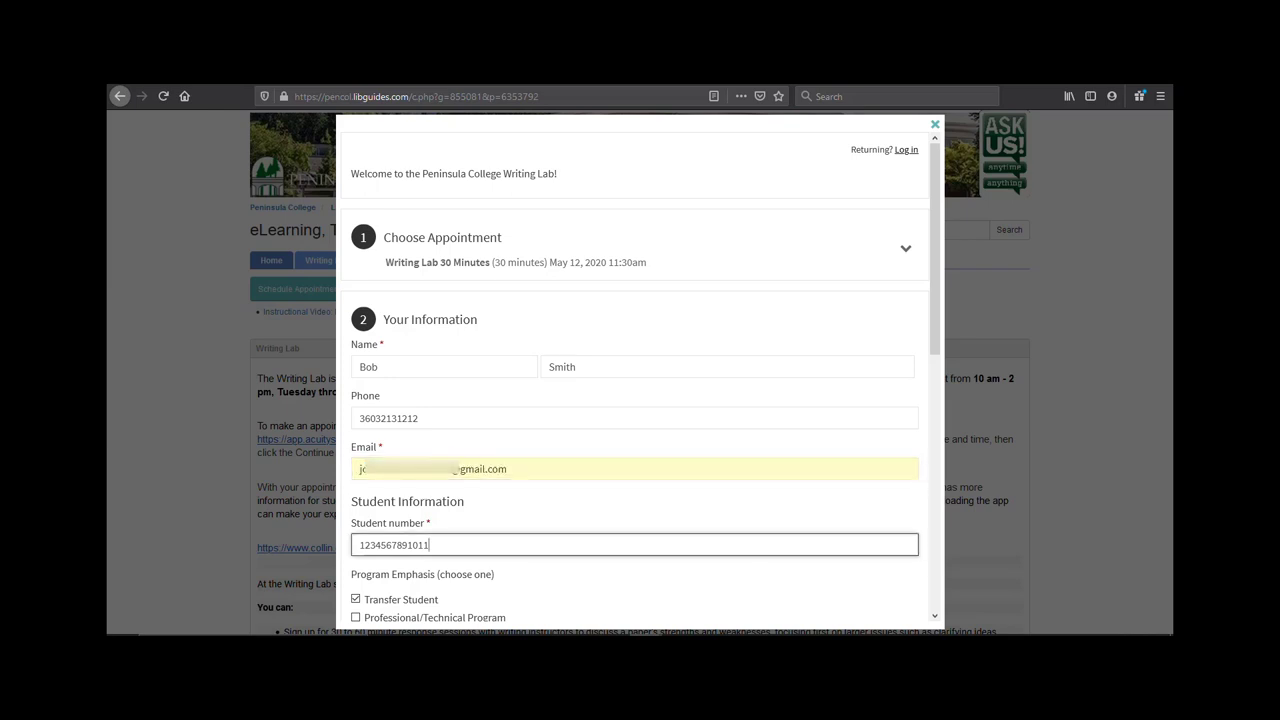
# Step: Scroll the booking form down past Student Information to the course, assignment and upload fields
pyautogui.scroll(-3)
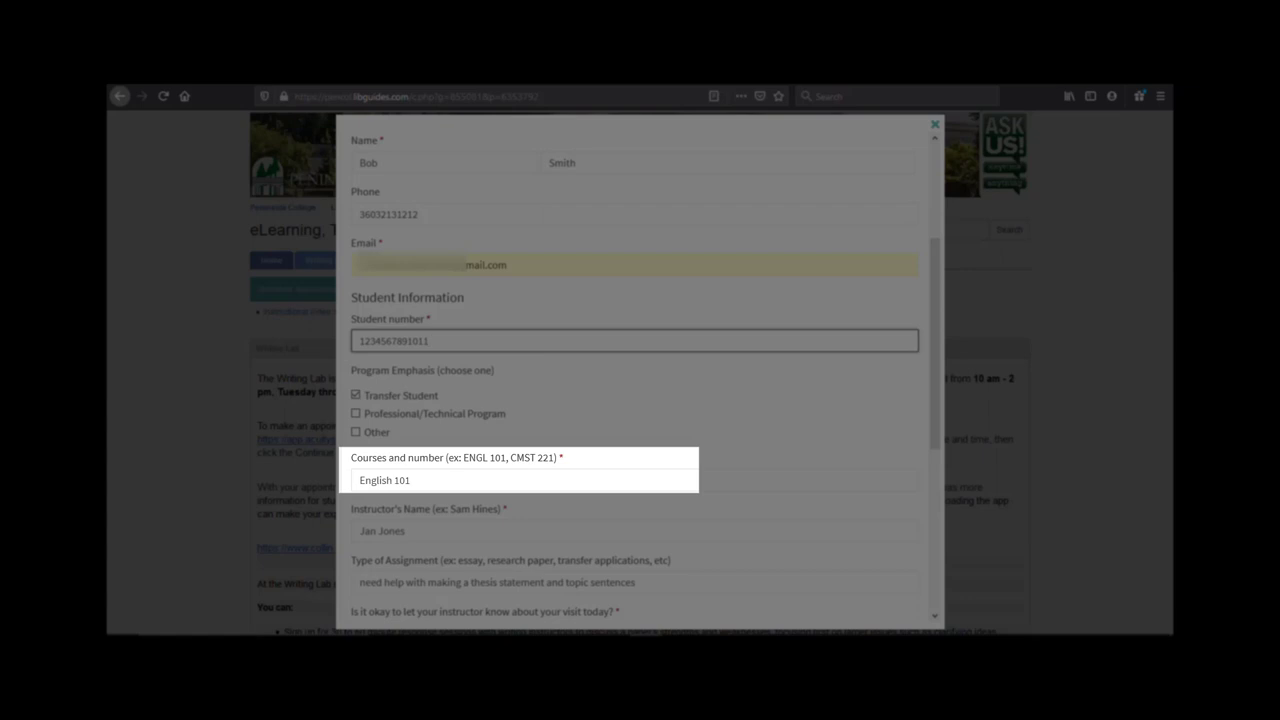
pyautogui.scroll(-3)
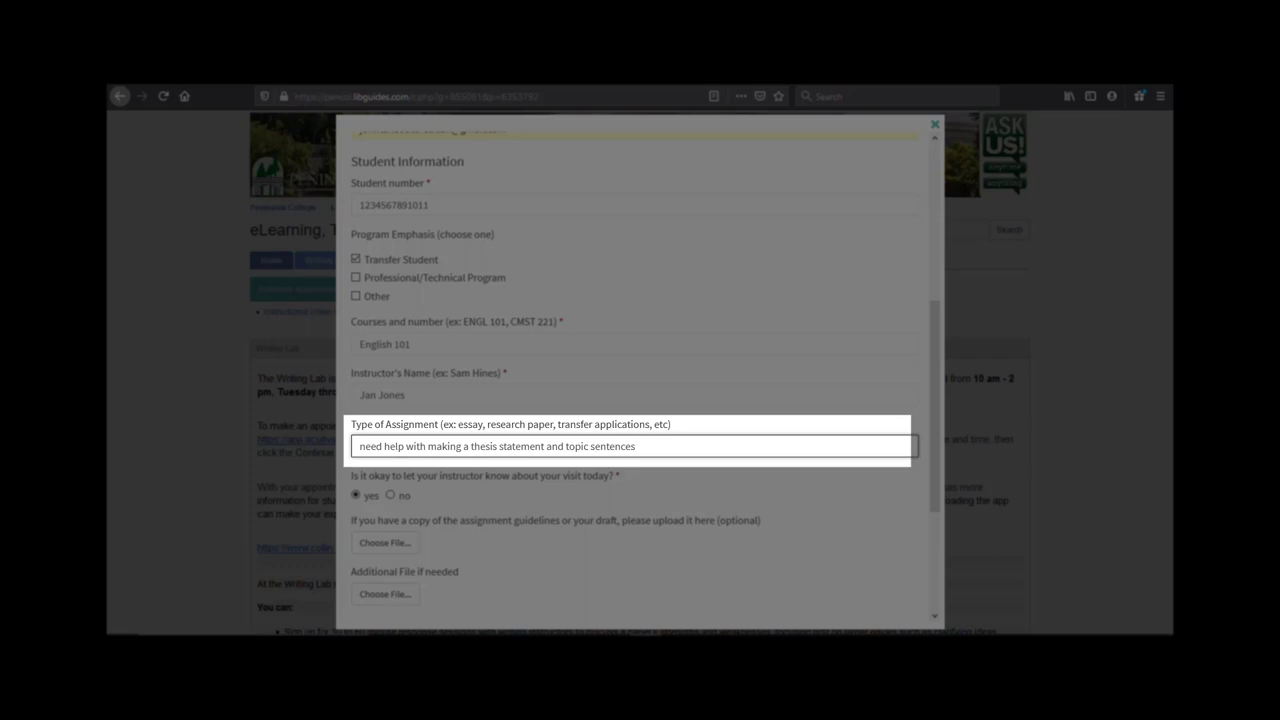
pyautogui.scroll(-3)
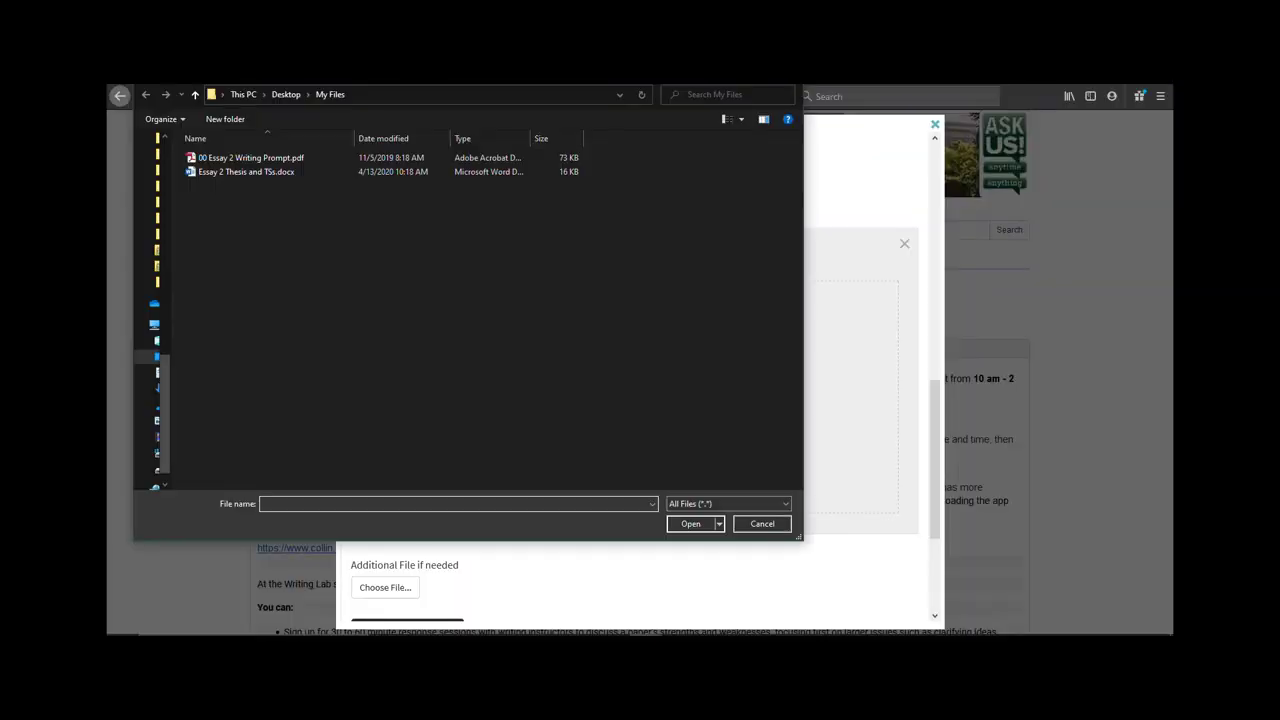
# Step: Upload 00 Essay 2 Writing Prompt.pdf as the assignment guidelines file
pyautogui.click(252, 156)
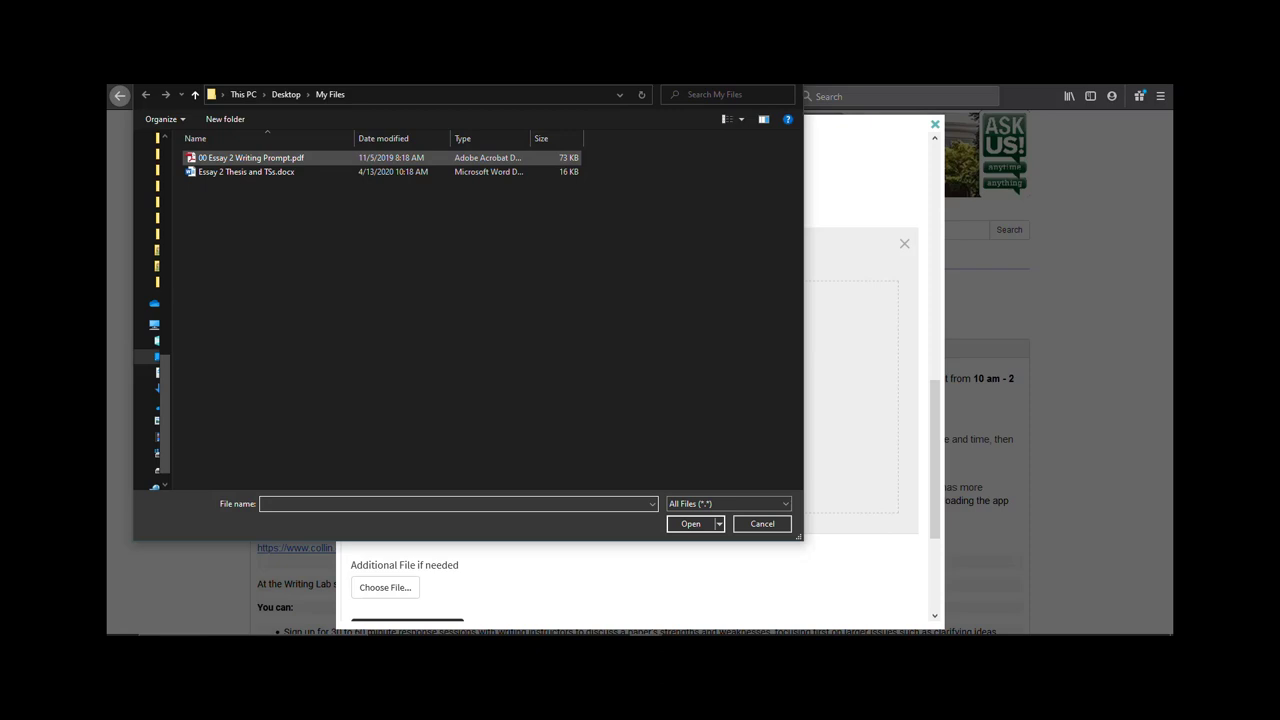
pyautogui.click(252, 156)
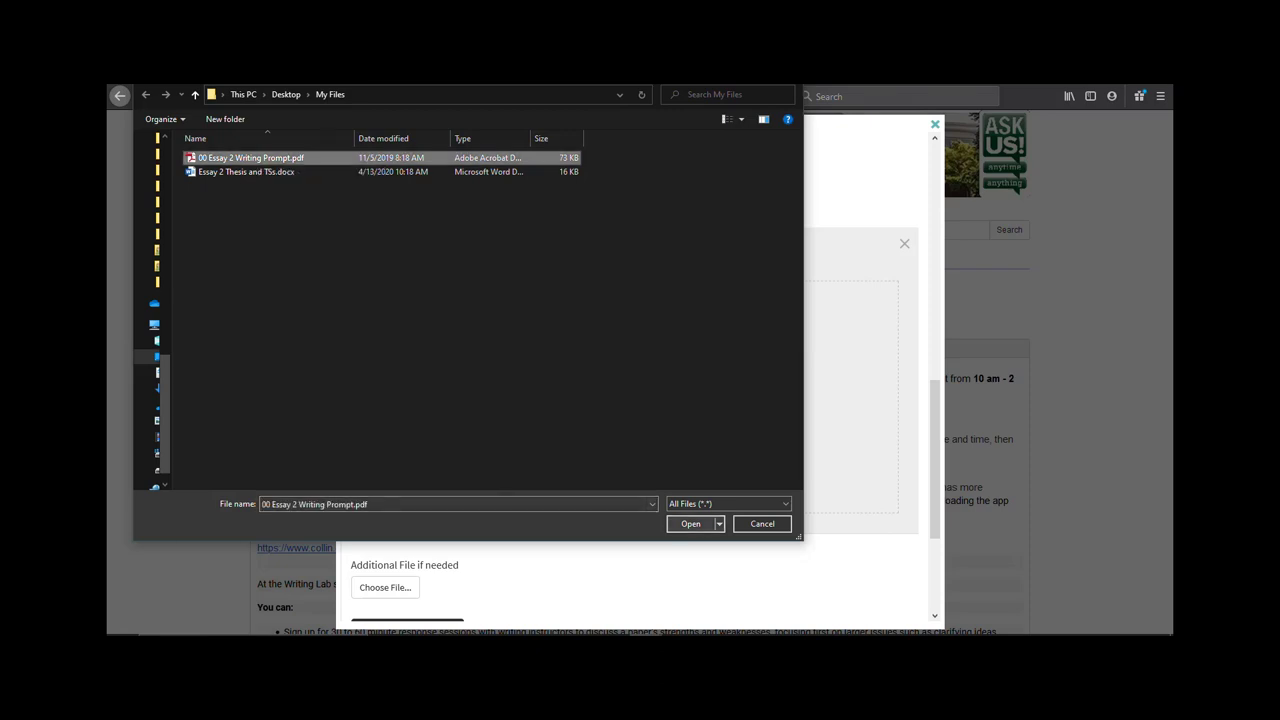
pyautogui.click(690, 524)
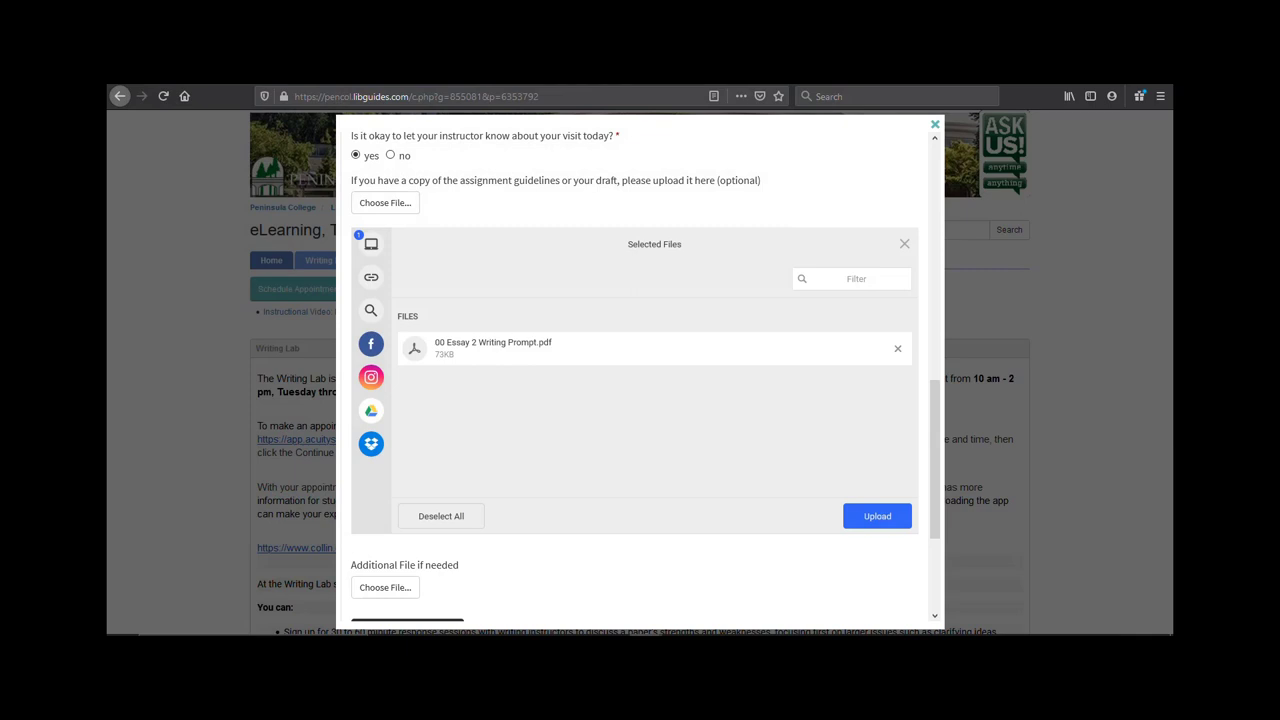
pyautogui.click(876, 516)
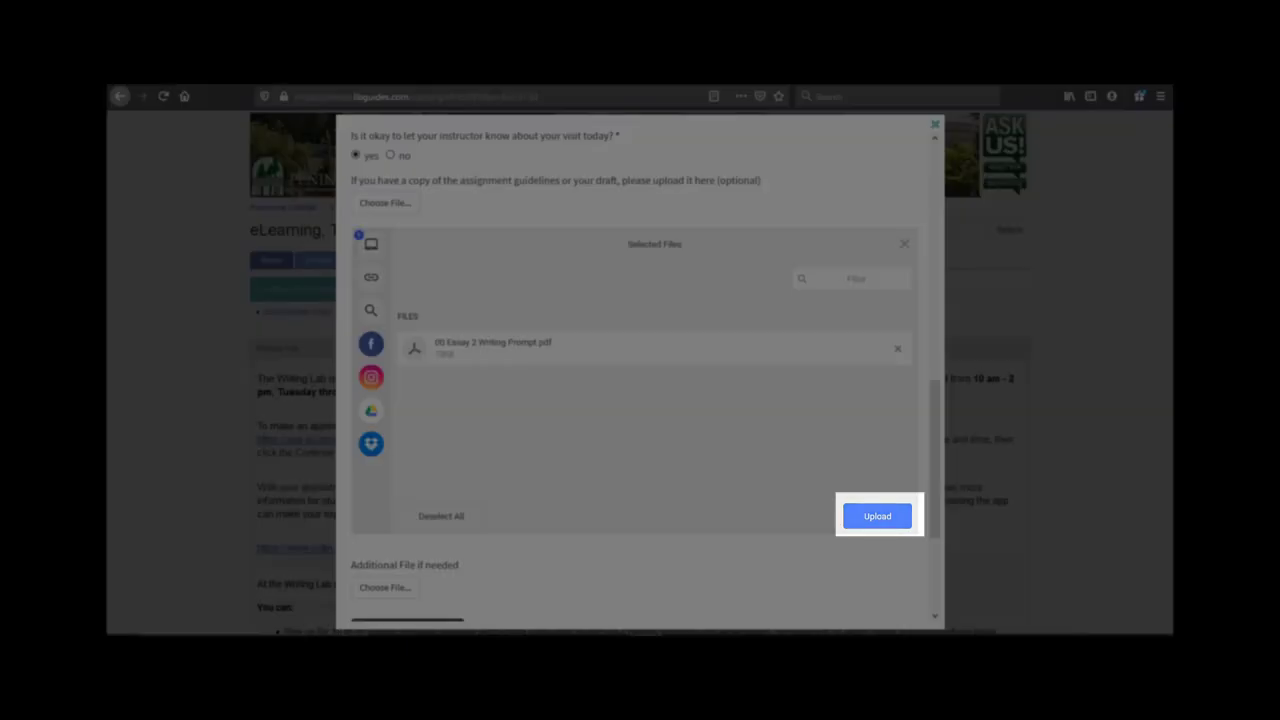
pyautogui.click(876, 516)
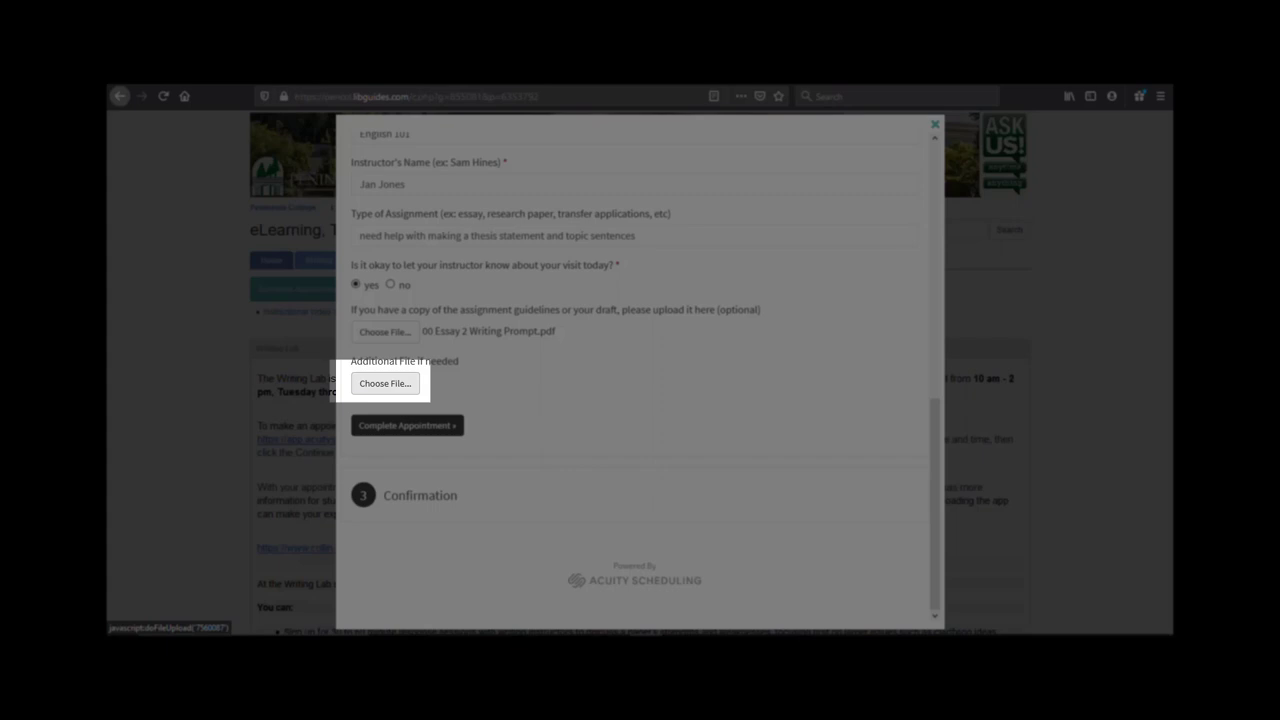
# Step: Upload Essay 2 Thesis and TSs.docx as the additional file
pyautogui.click(384, 384)
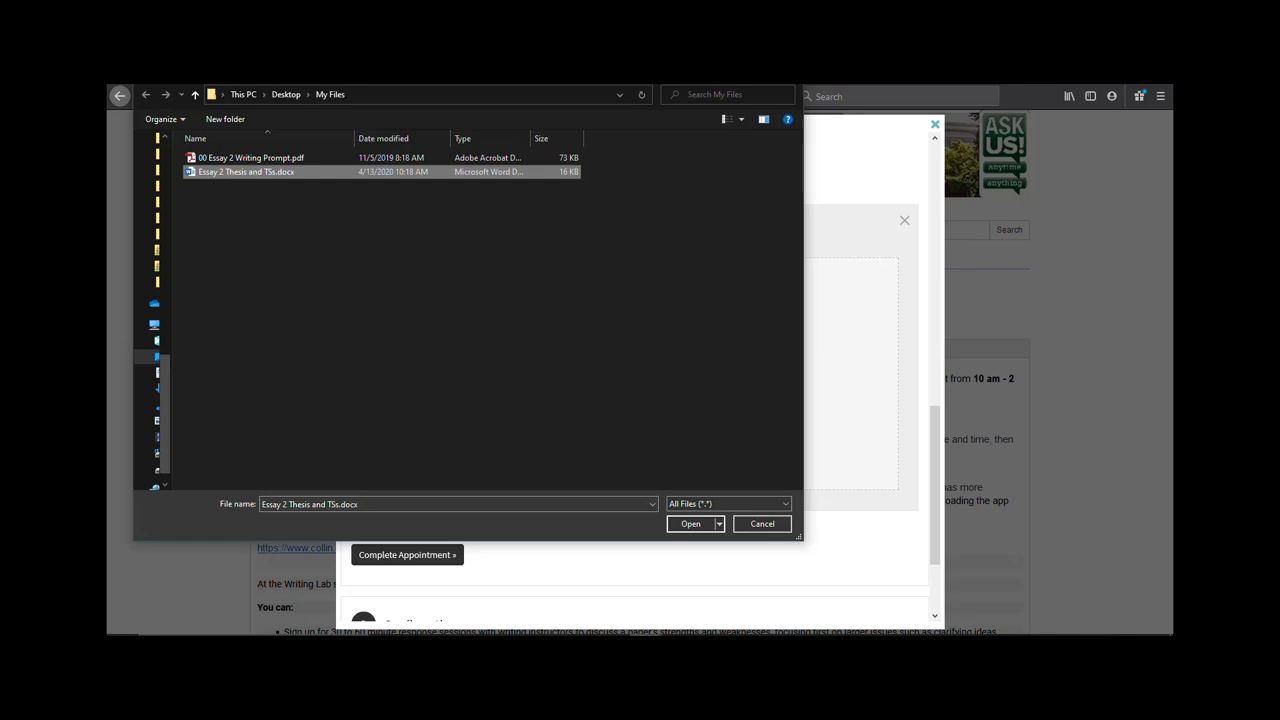
pyautogui.click(690, 524)
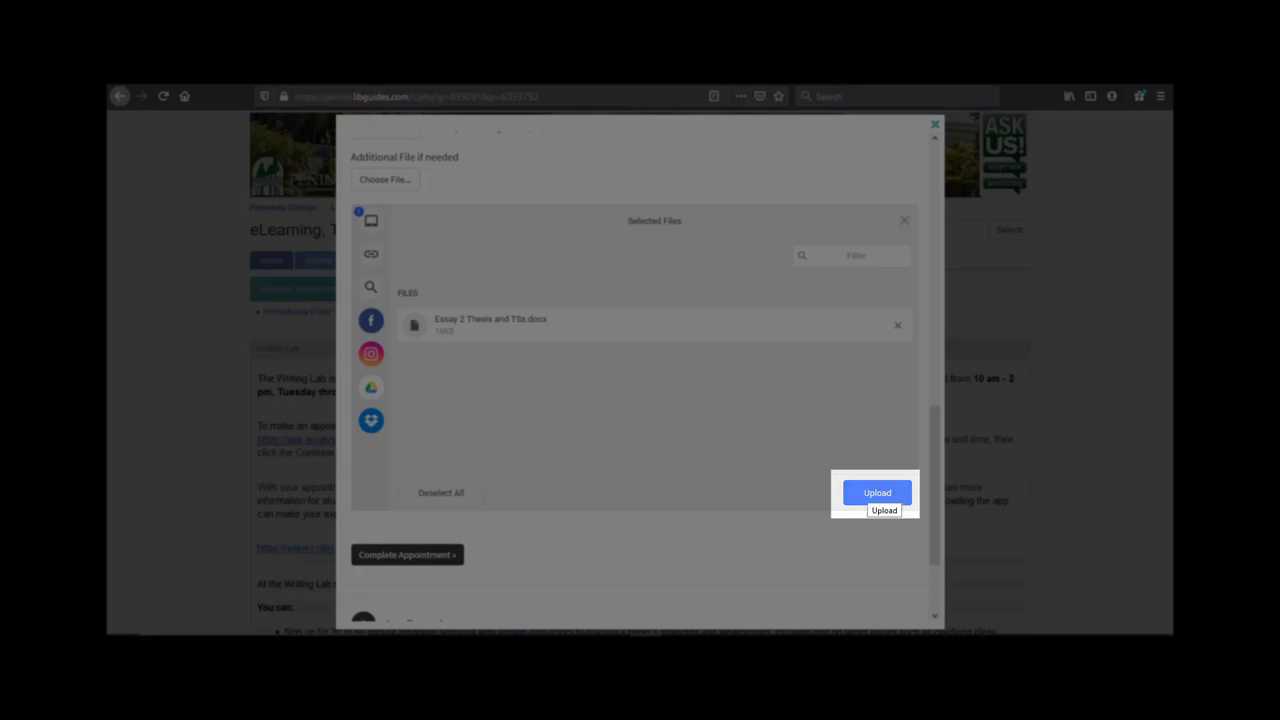
pyautogui.click(876, 492)
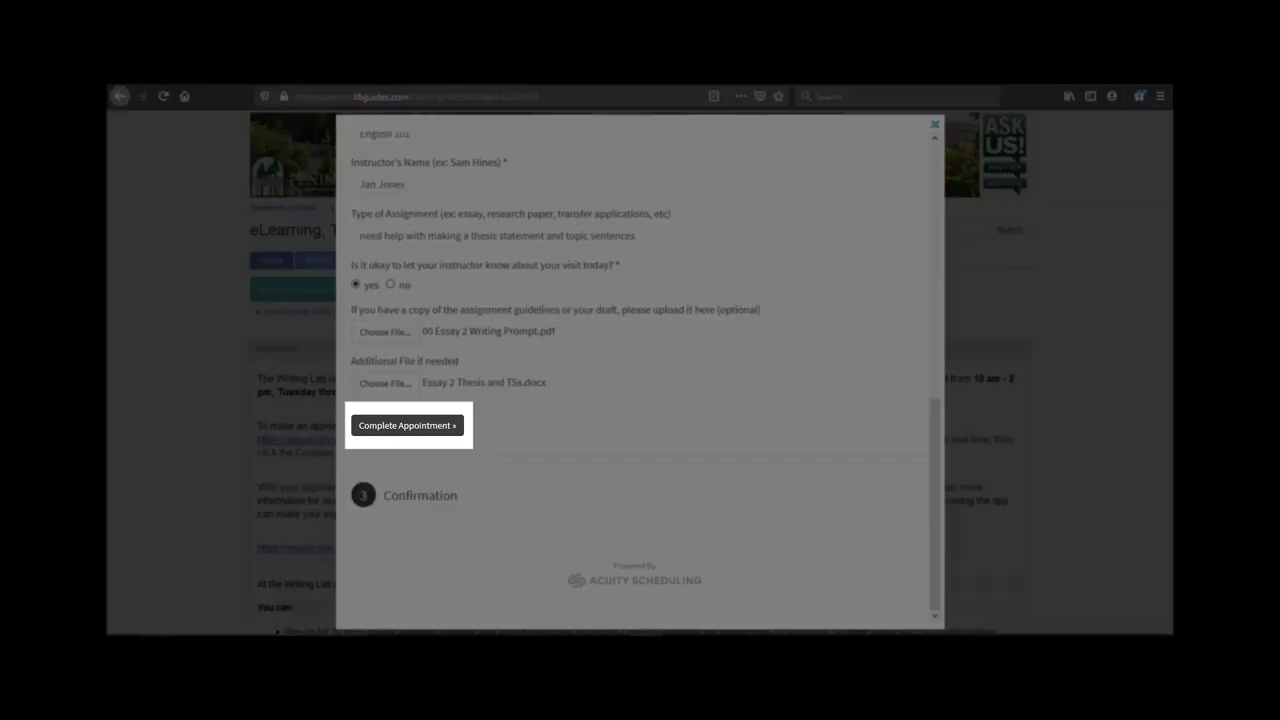
# Step: Complete the appointment booking and open the confirmation's meeting details with the Zoom link
pyautogui.click(408, 424)
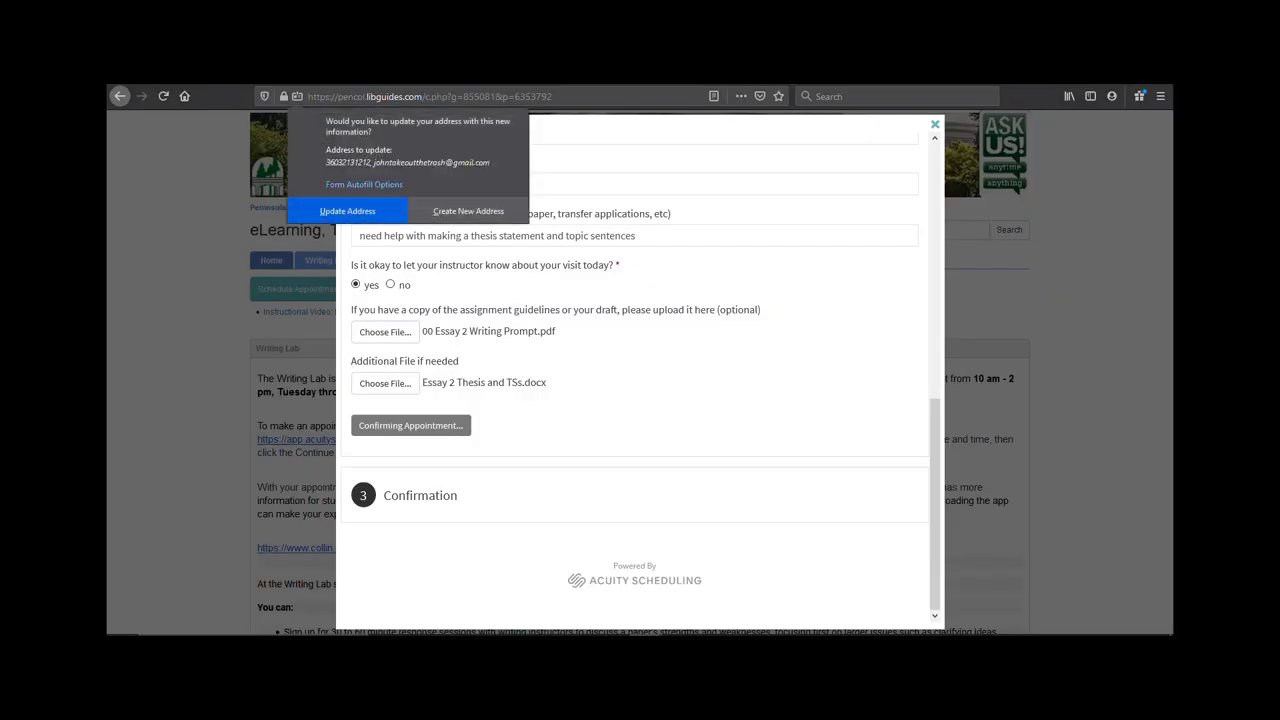
pyautogui.click(410, 424)
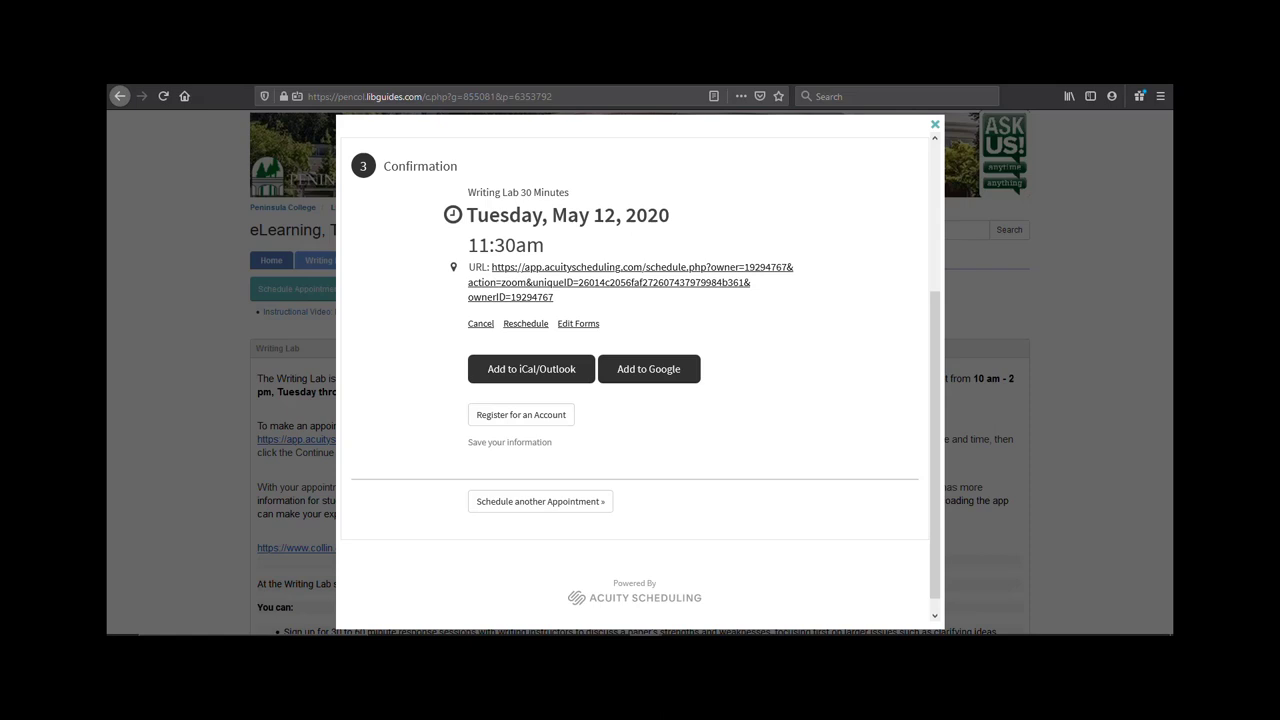
pyautogui.doubleClick(492, 192)
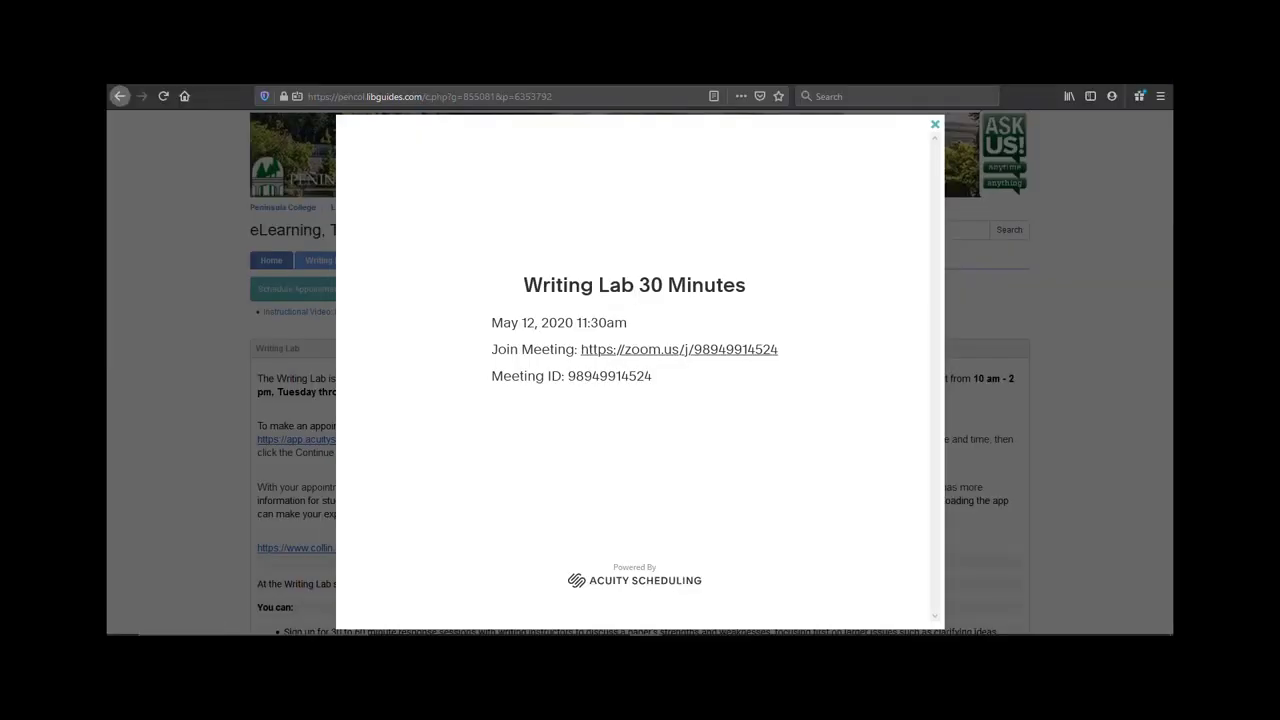
# Step: Follow the Join Meeting zoom.us link to Zoom's launch page with the browser option
pyautogui.click(678, 348)
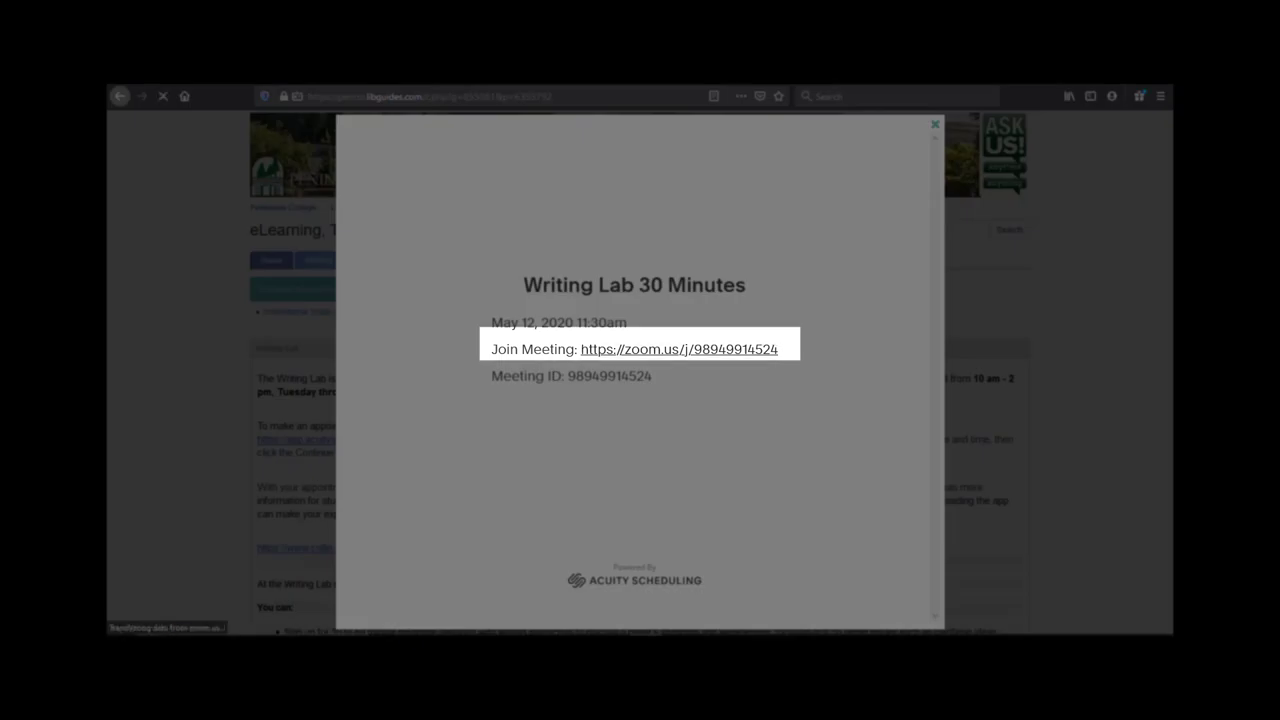
pyautogui.click(680, 348)
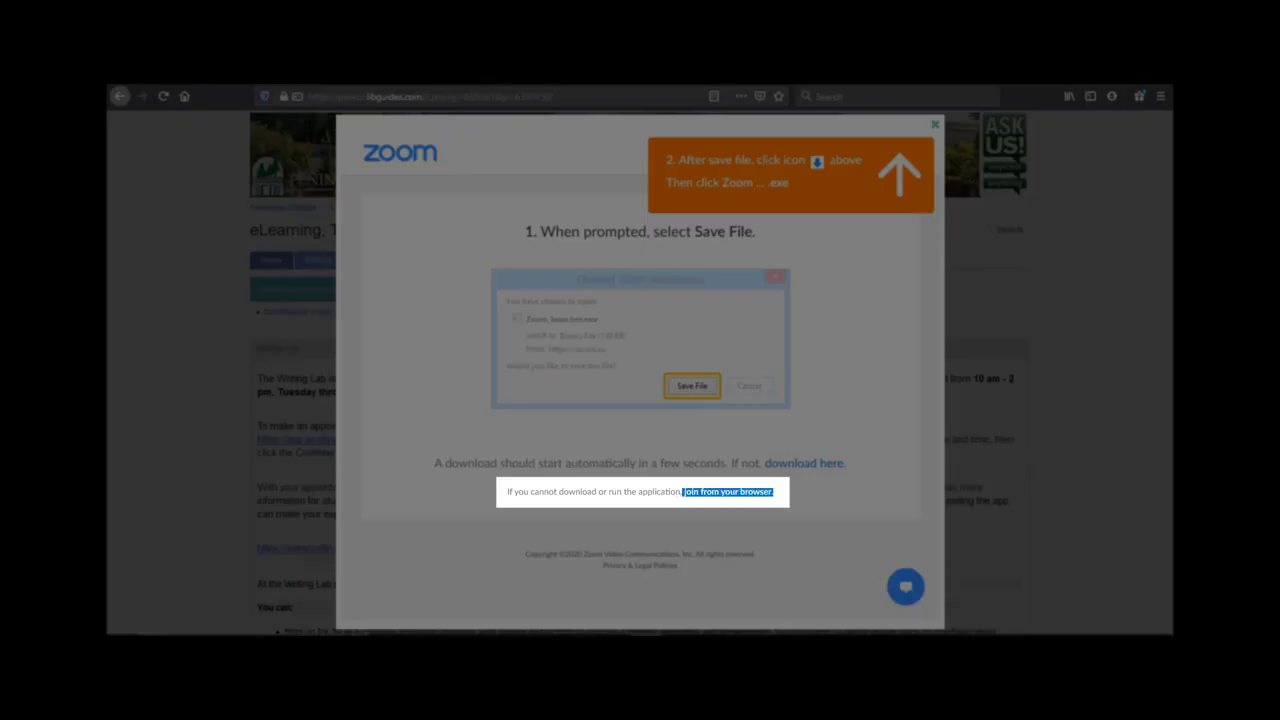
pyautogui.moveTo(728, 492)
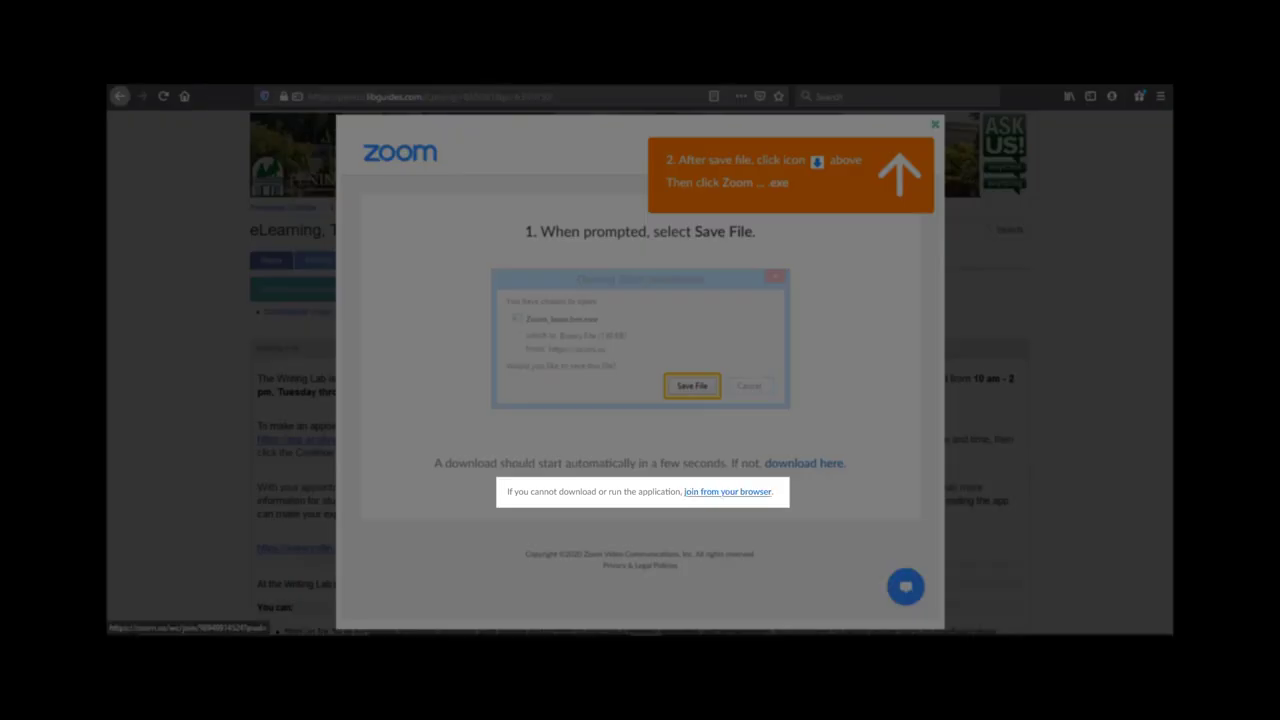
# Step: Choose to join the Zoom meeting from the browser with the display name 'Bob'
pyautogui.click(728, 492)
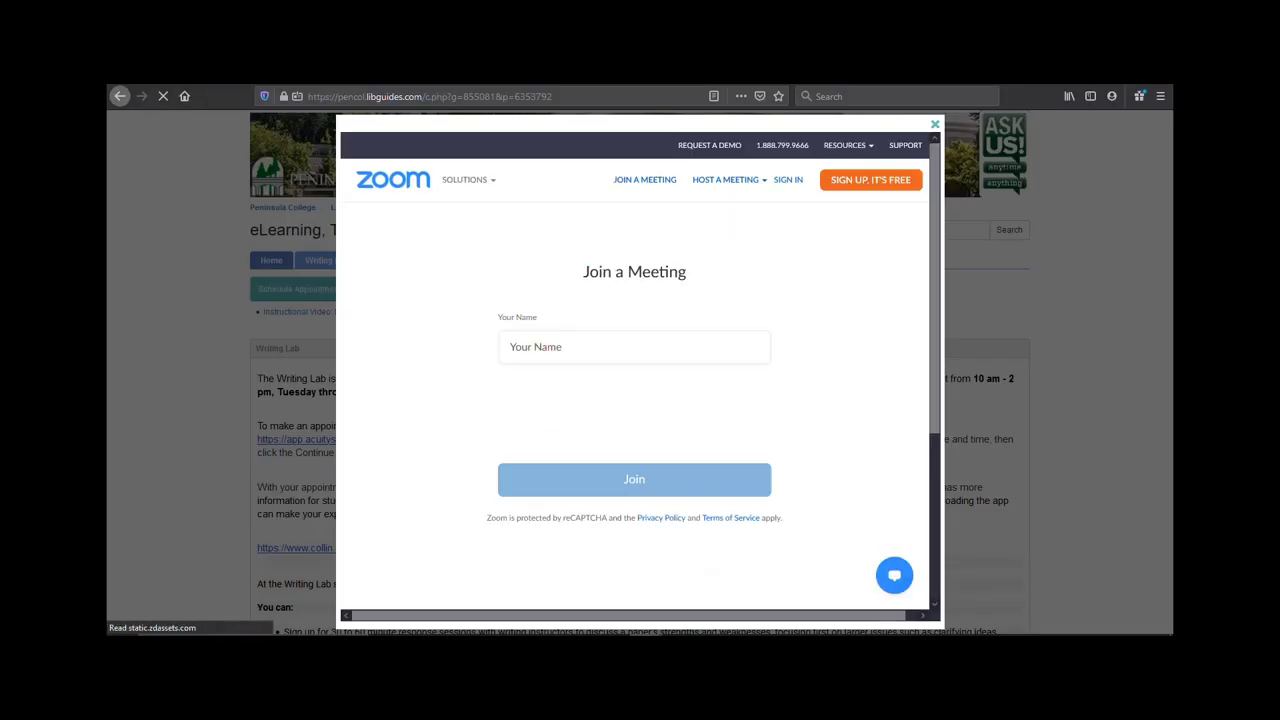
pyautogui.click(634, 348)
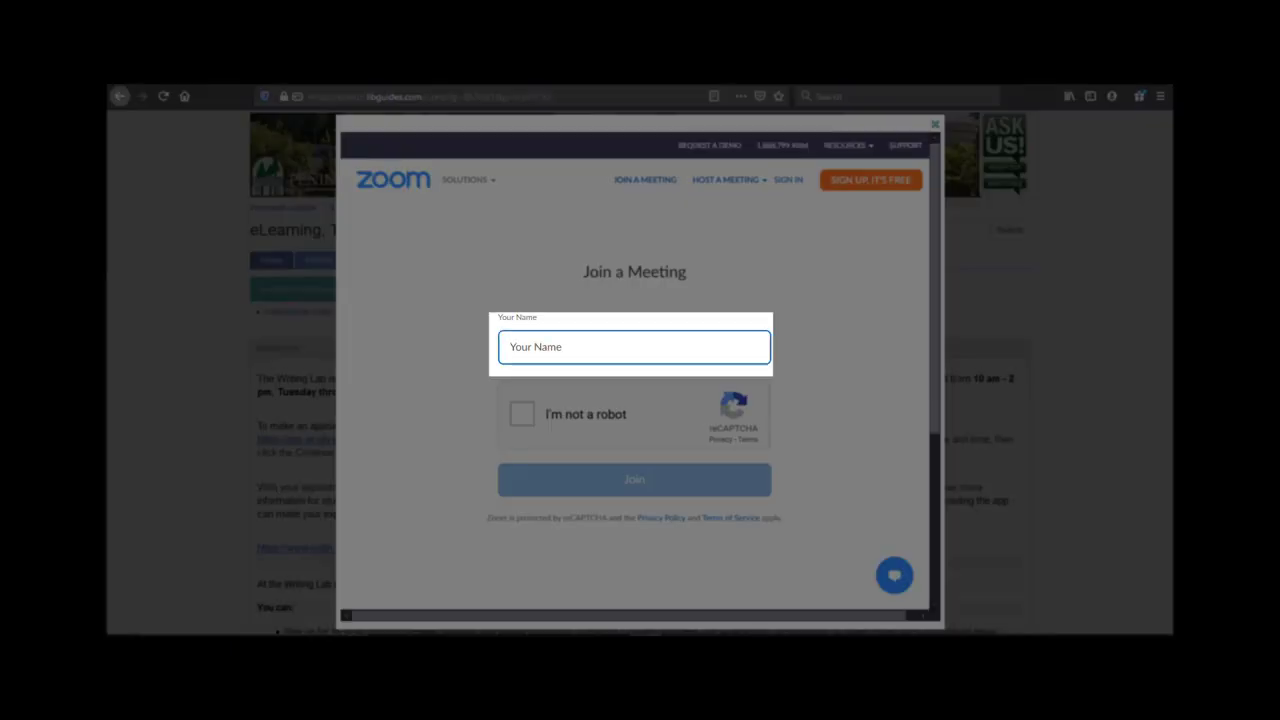
pyautogui.write('Bob')
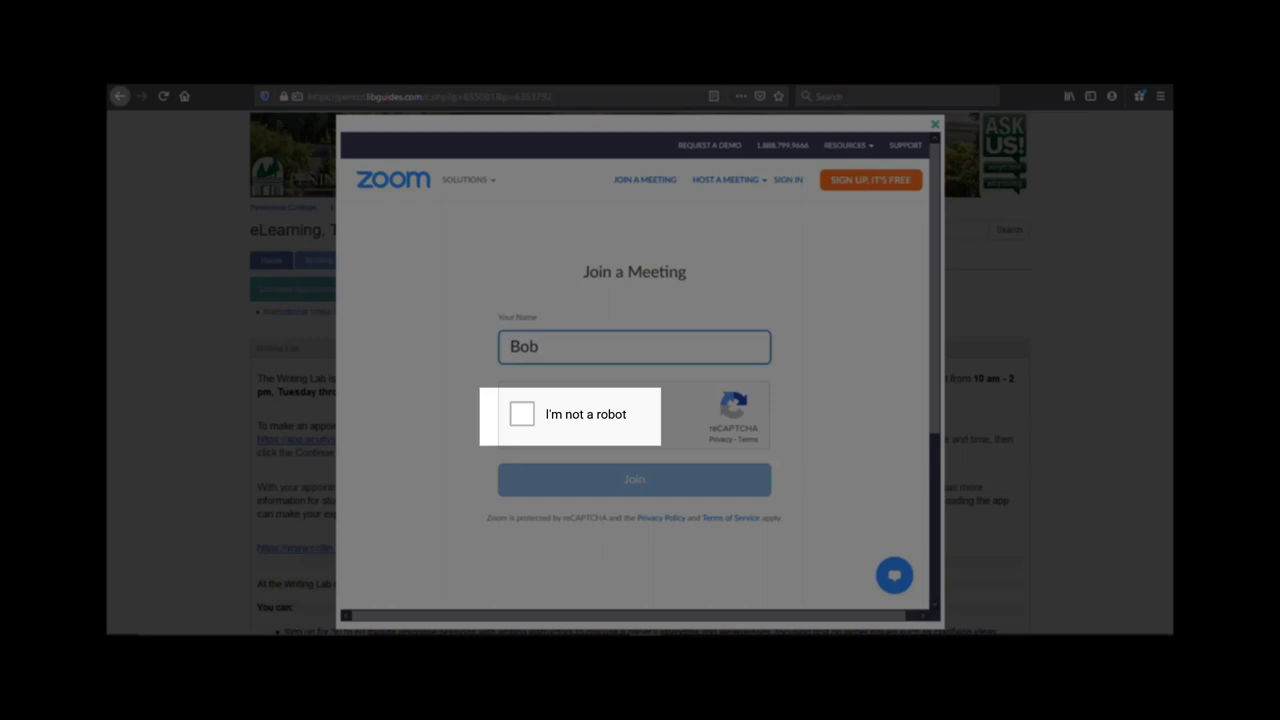
# Step: Pass the I'm-not-a-robot image challenge (cars) and close the pop-up window
pyautogui.click(520, 414)
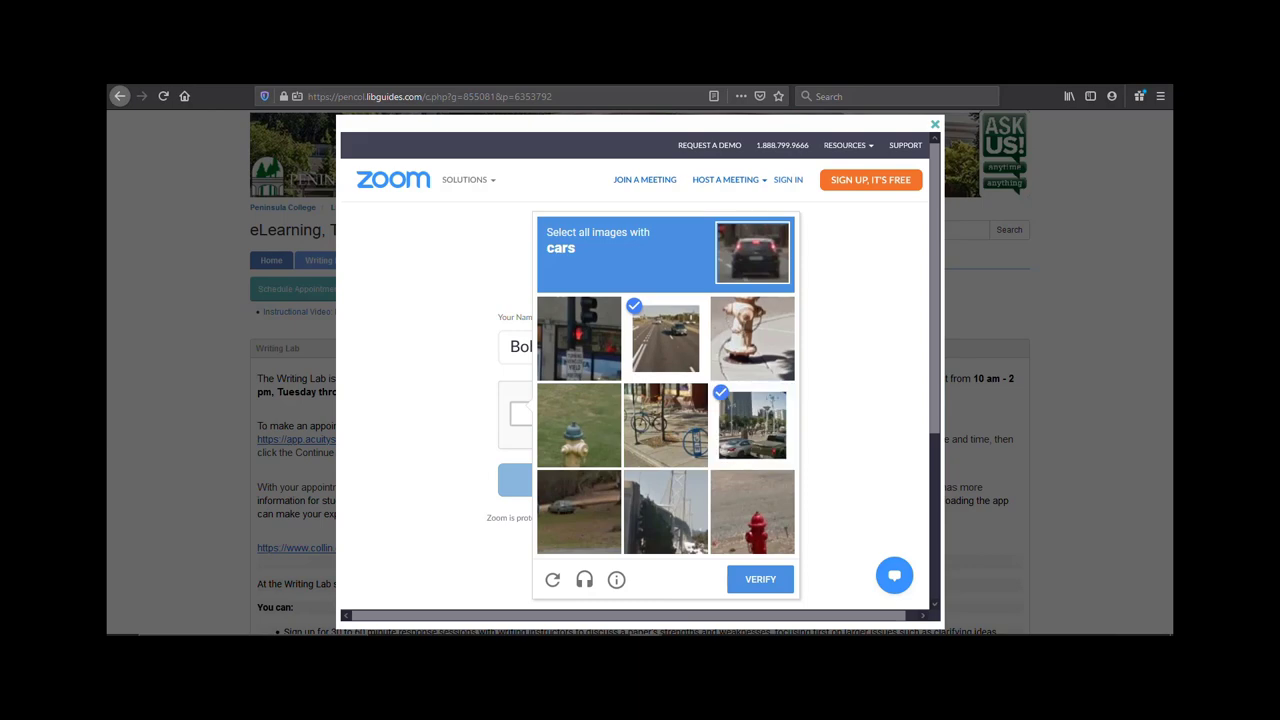
pyautogui.click(578, 512)
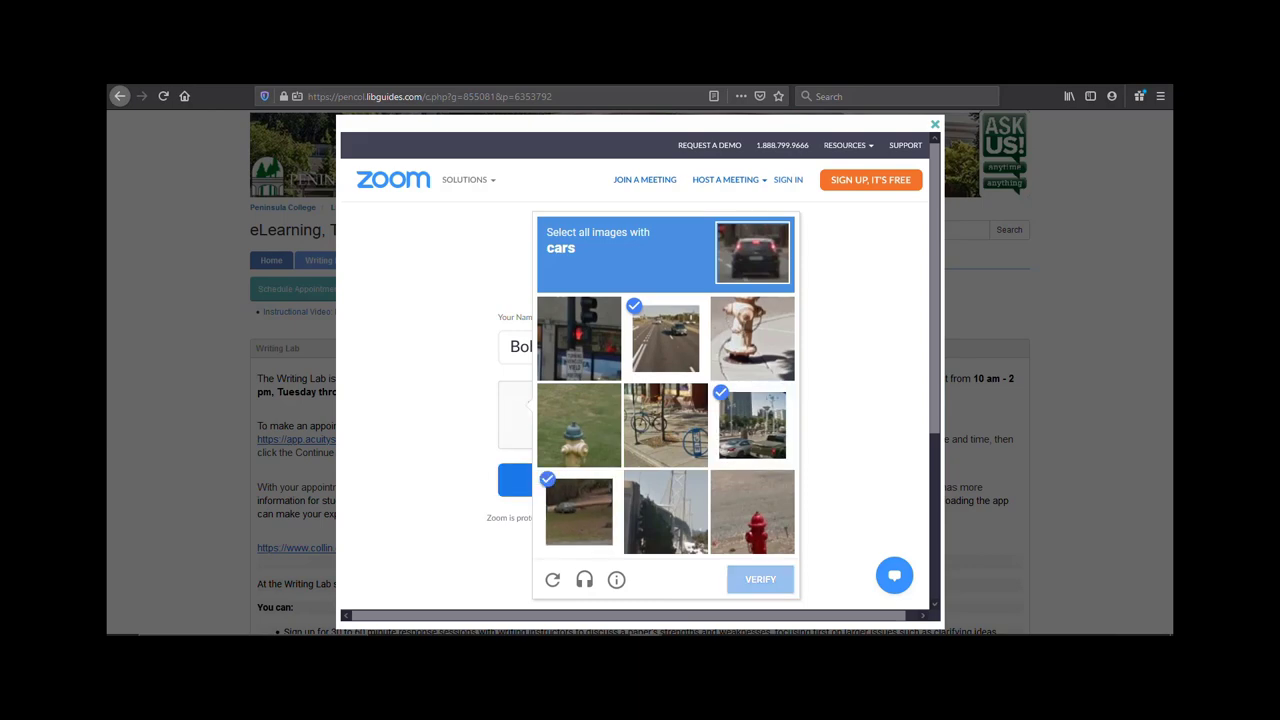
pyautogui.click(760, 580)
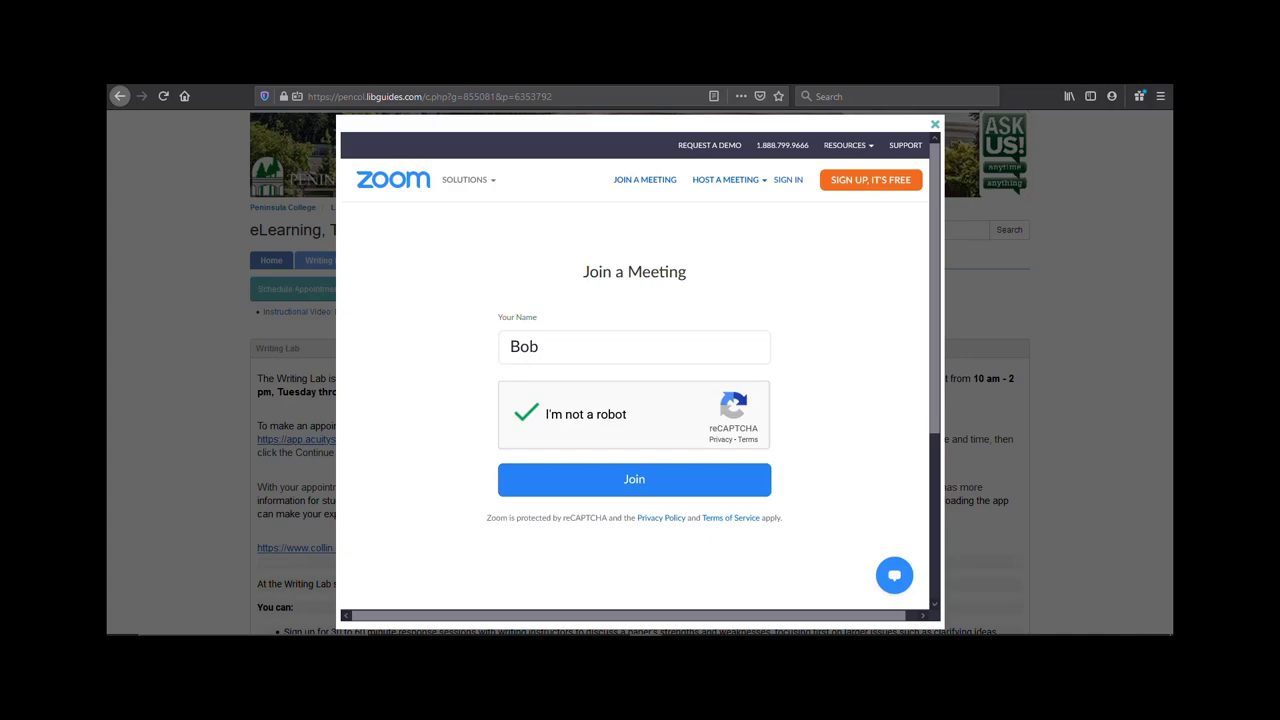
pyautogui.click(932, 124)
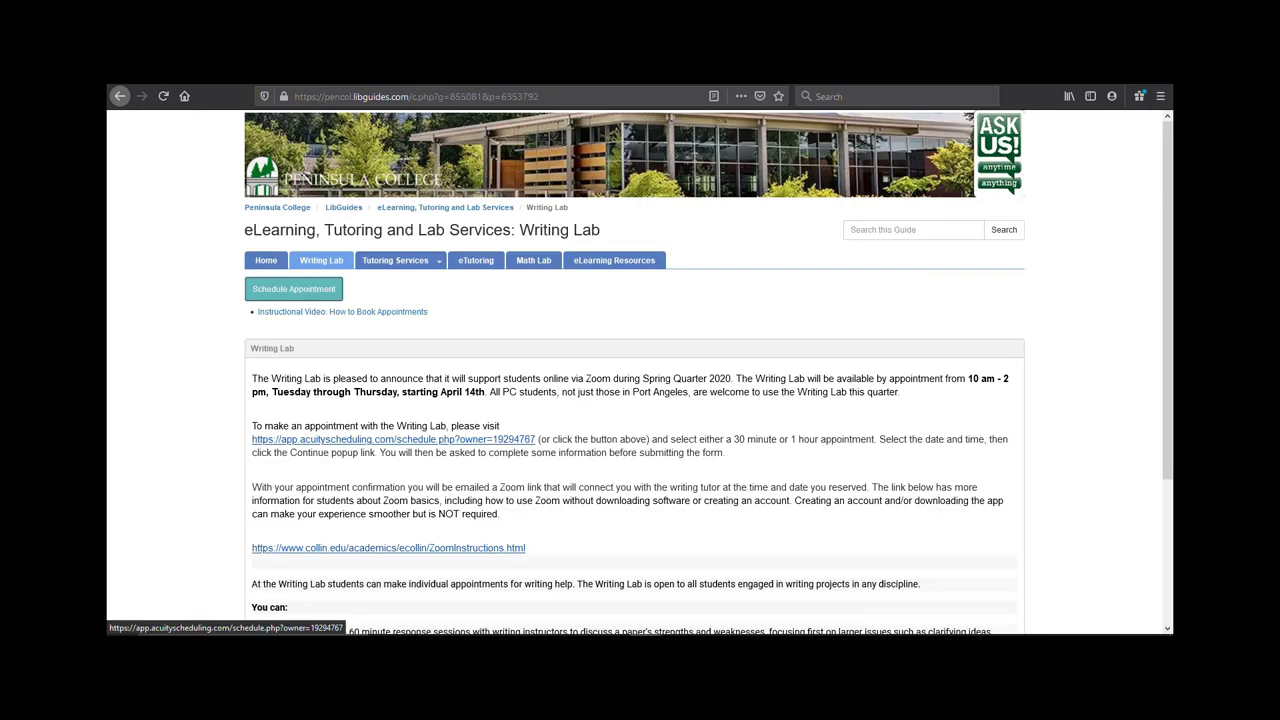